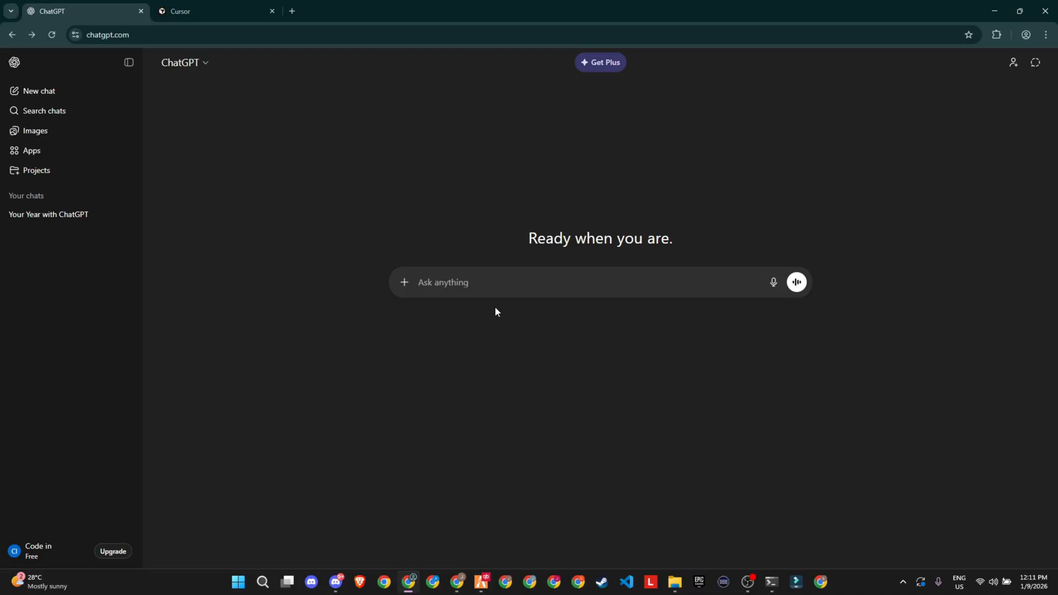
Step: Start a ChatGPT question reading 'can you help me with'
left_click(443, 282)
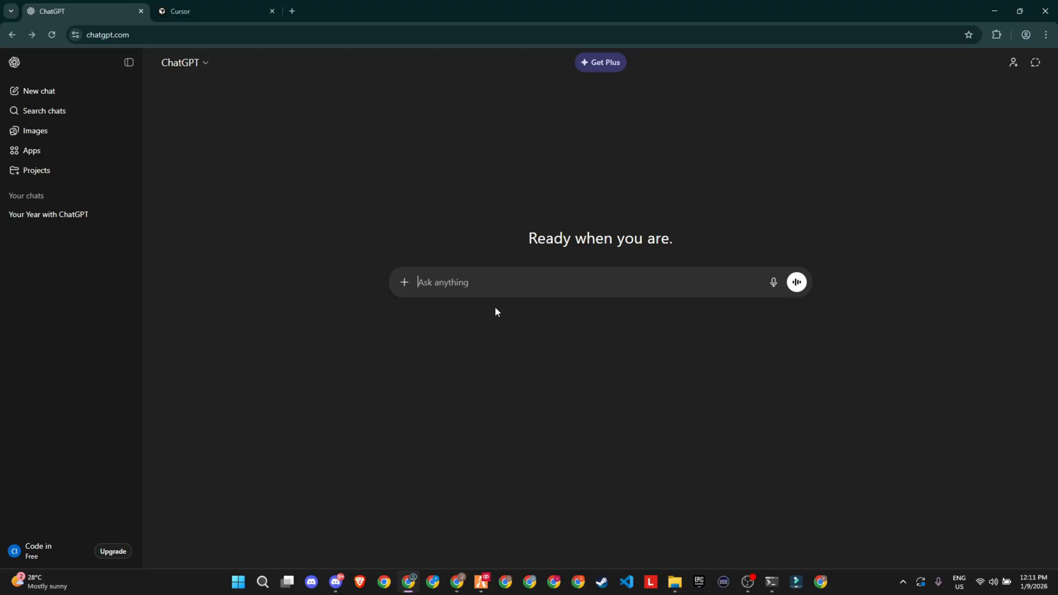
type("can")
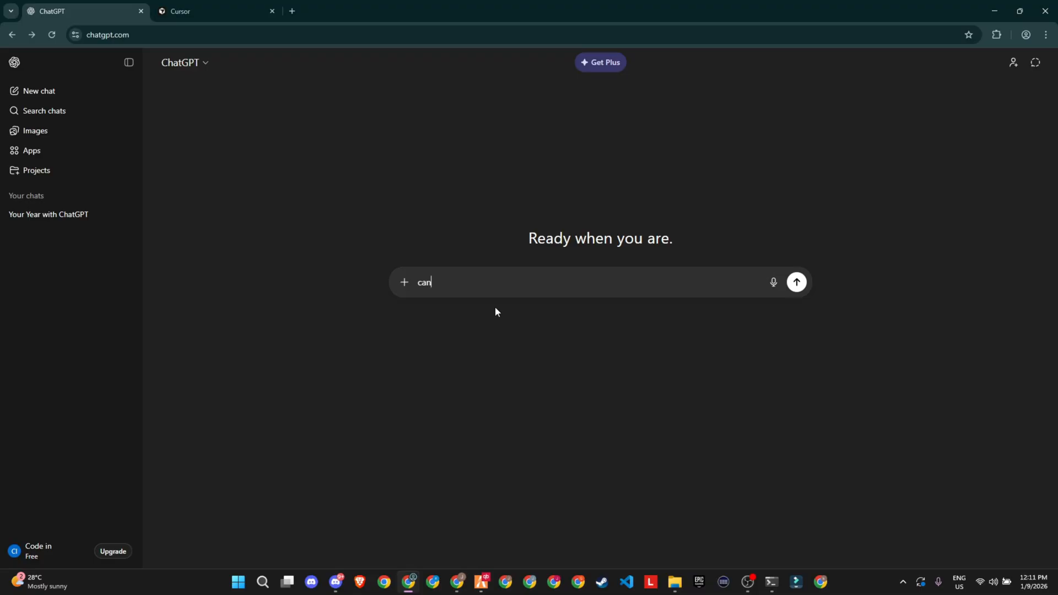
type("you help")
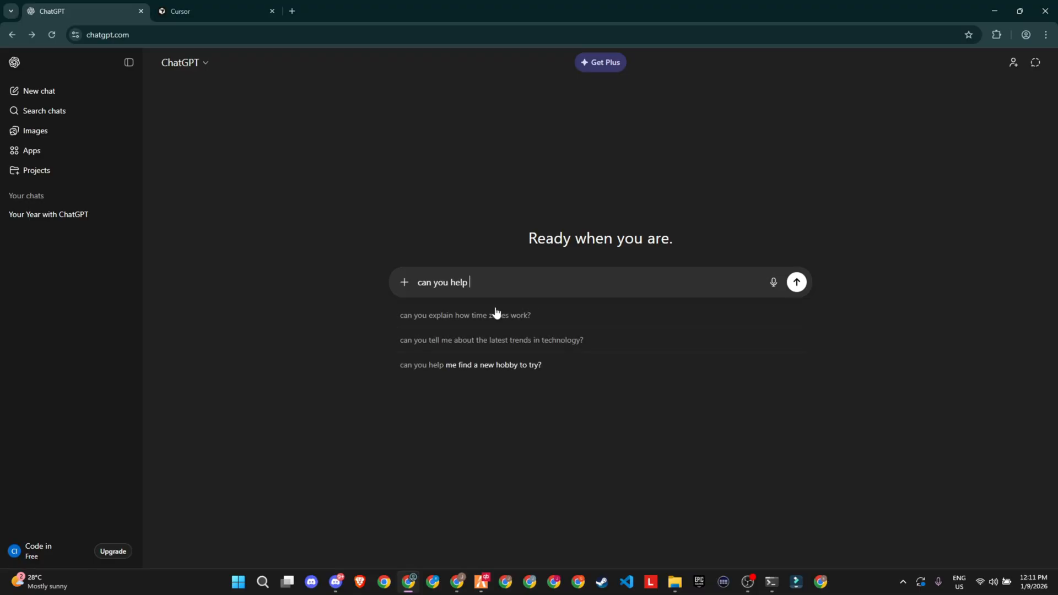
type("me with")
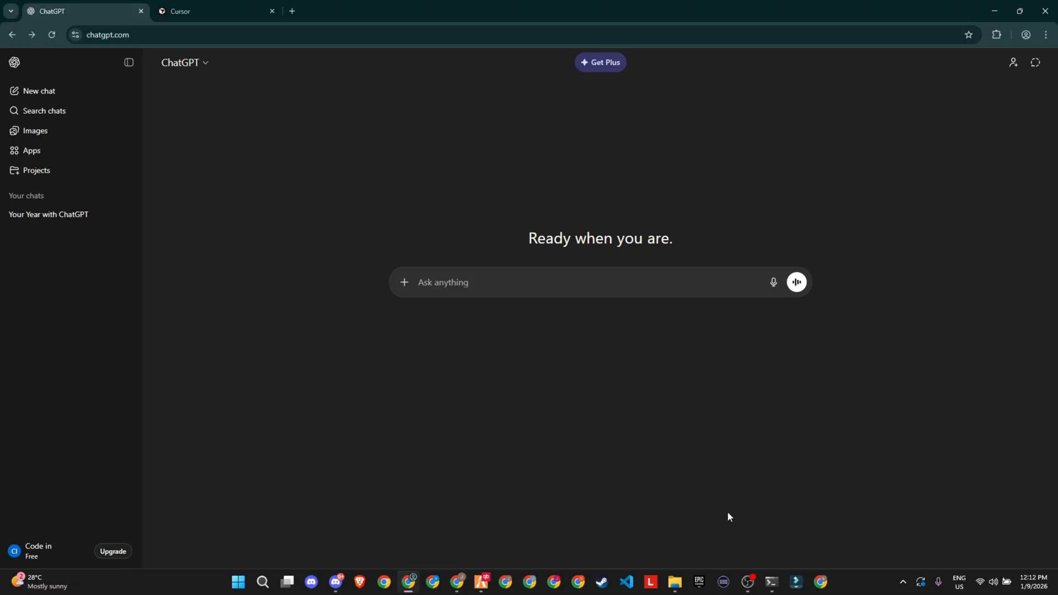
Step: Bring up the txAdmin server console and scroll through its QBCore errors
left_click(771, 582)
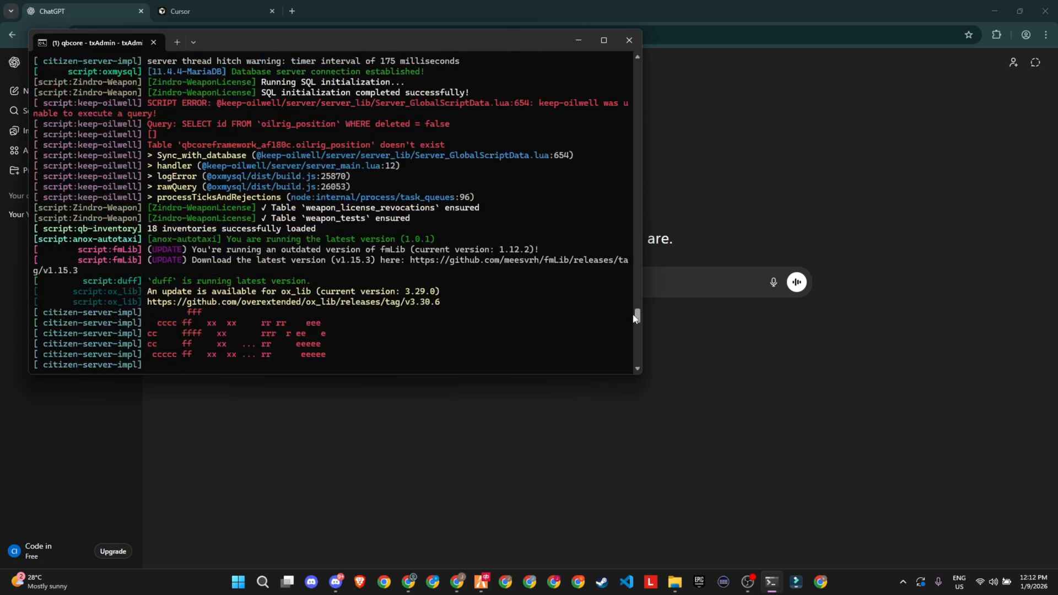
scroll("down", 3)
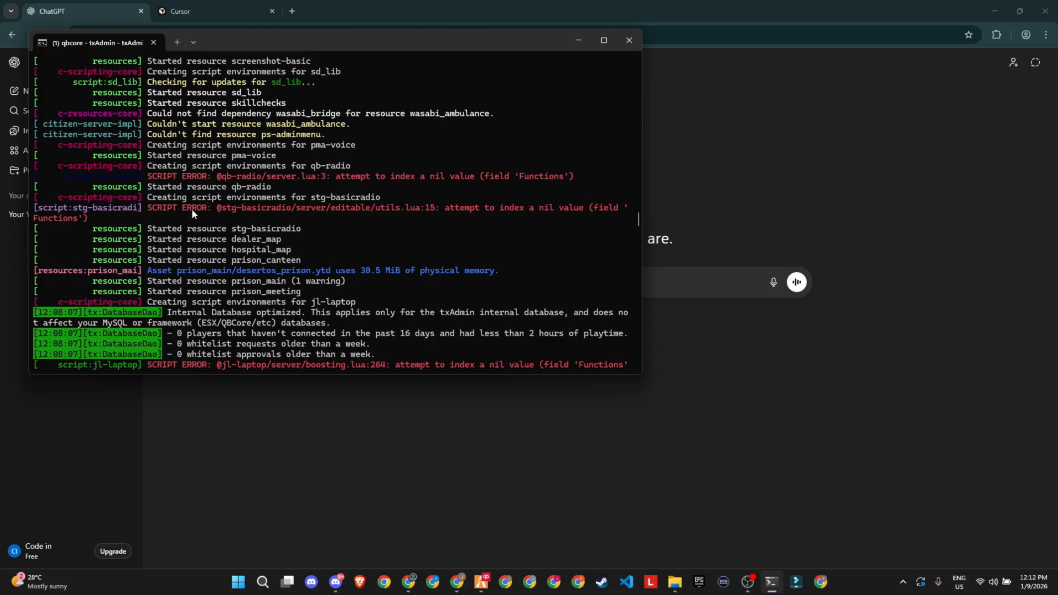
mouse_move(520, 236)
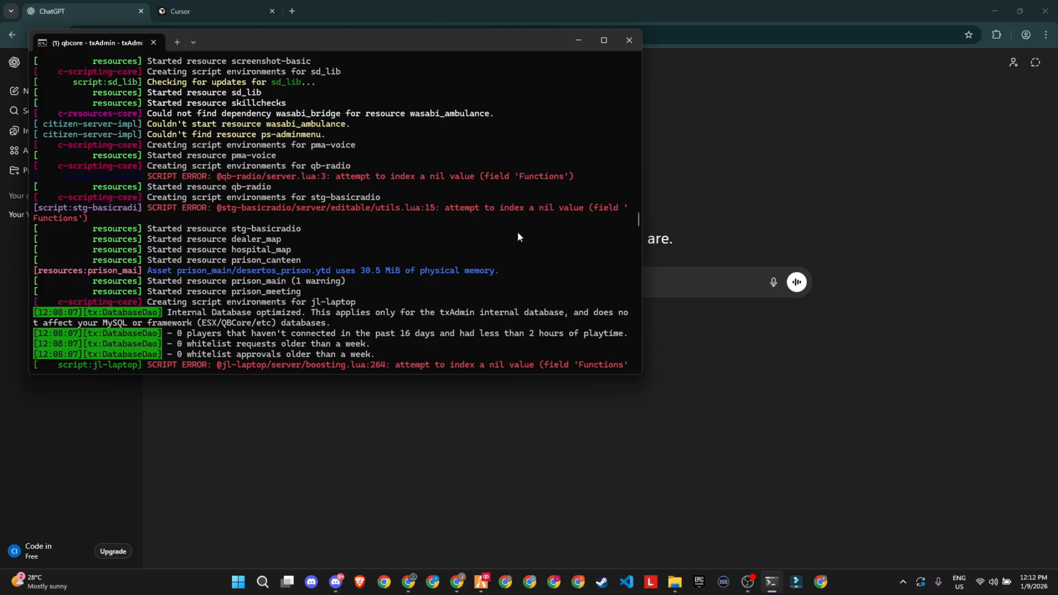
scroll("down", 3)
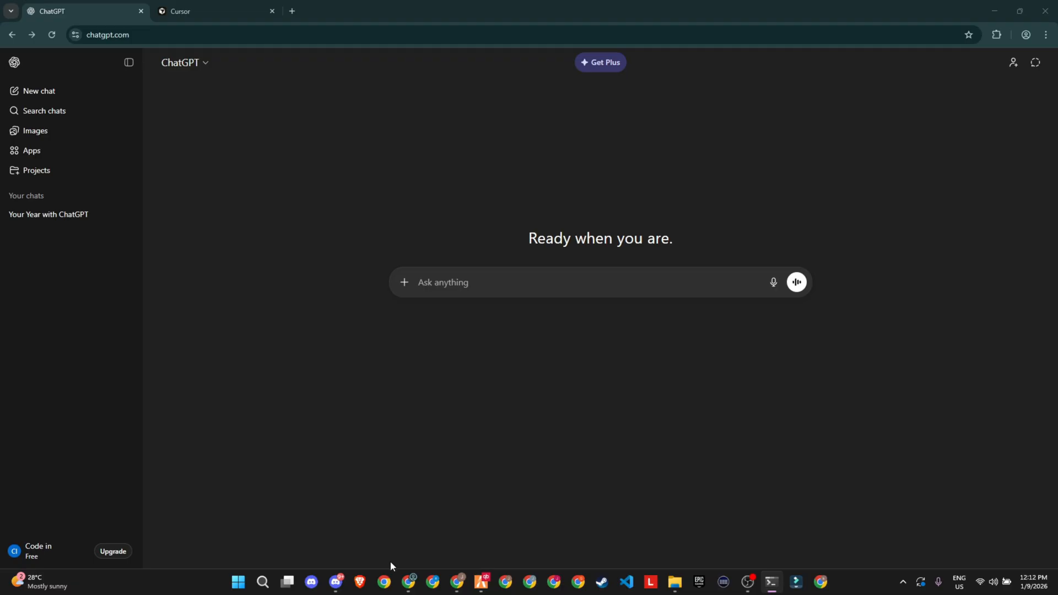
mouse_move(781, 568)
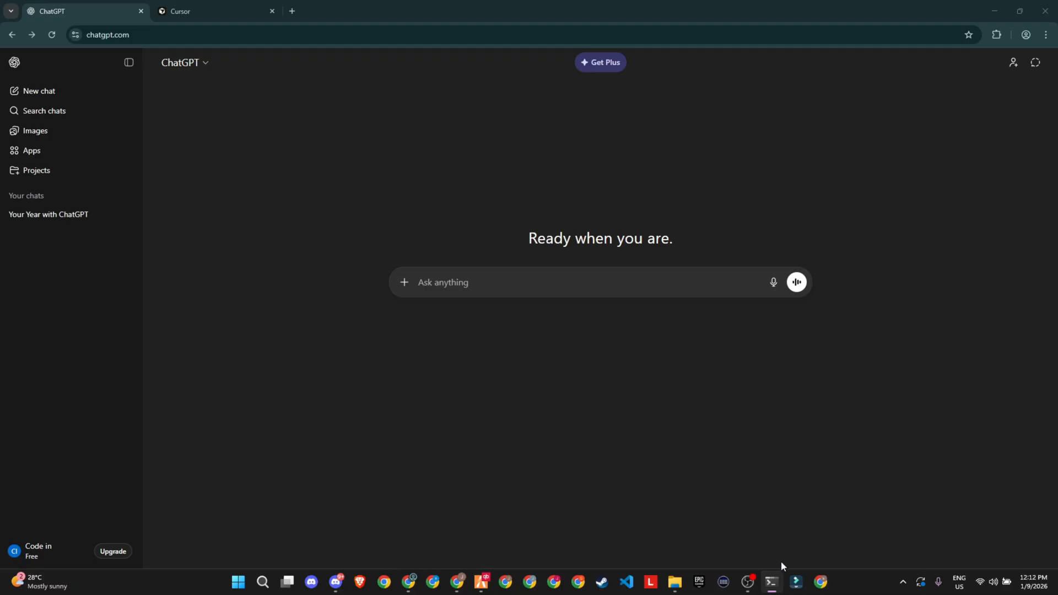
Step: Send the server errors, read the troubleshooting reply, and copy the outdated QBCore code example
left_click(770, 586)
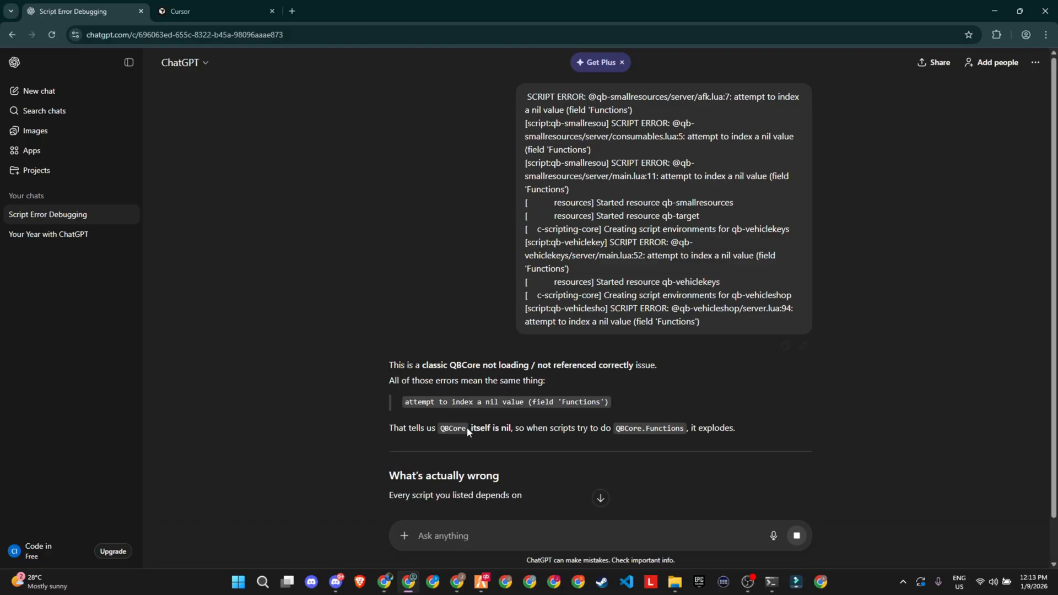
scroll("down", 3)
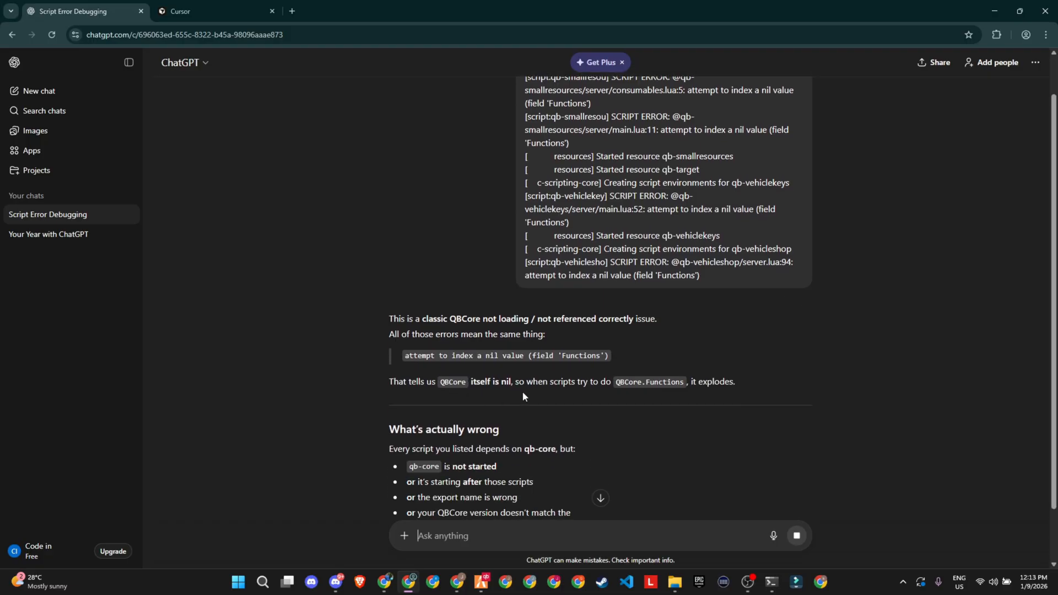
scroll("down", 3)
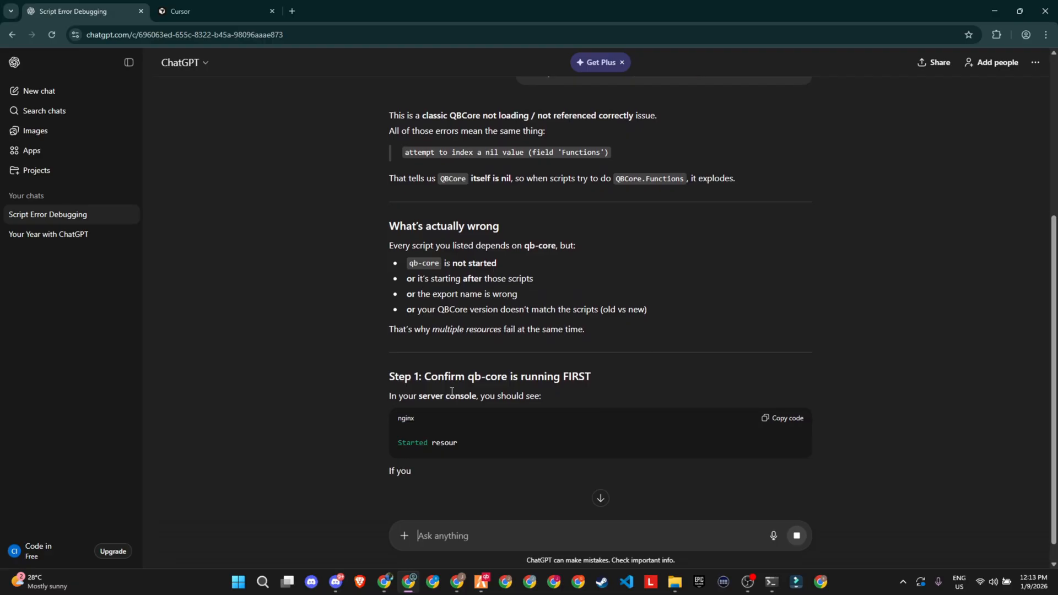
scroll("down", 3)
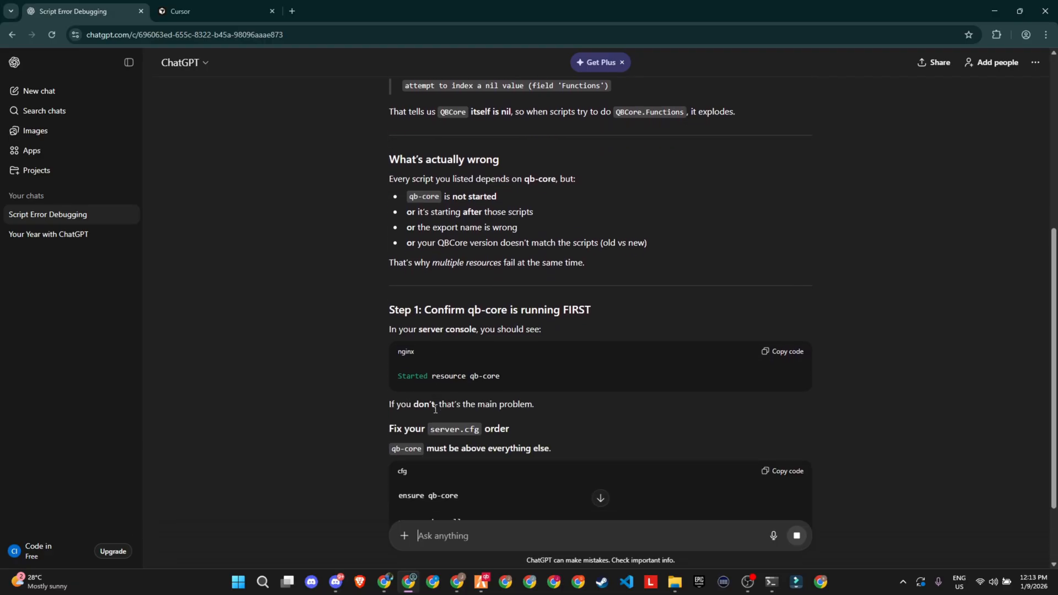
scroll("down", 3)
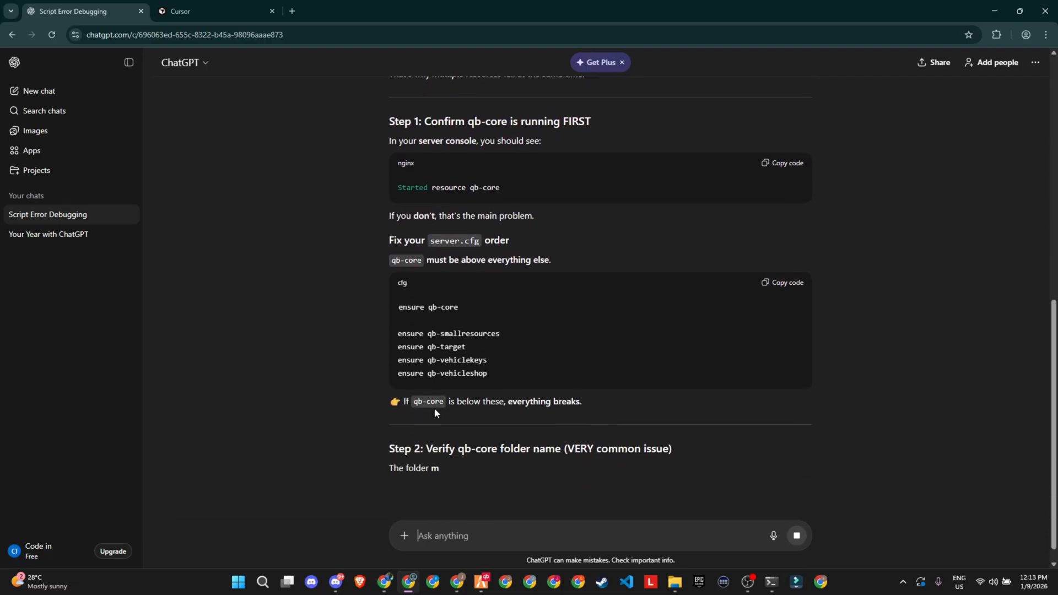
scroll("down", 3)
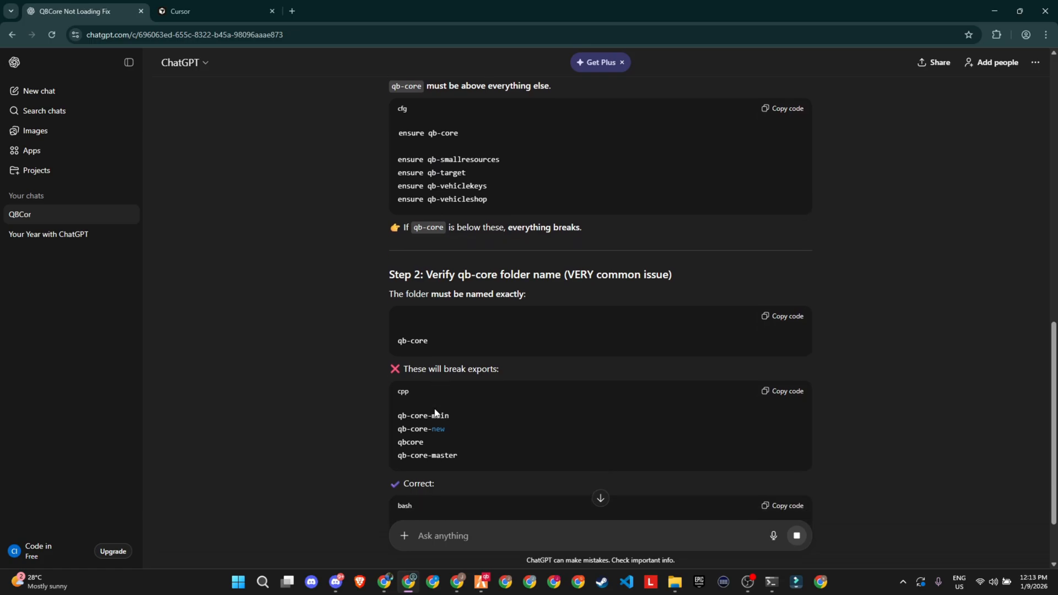
scroll("down", 3)
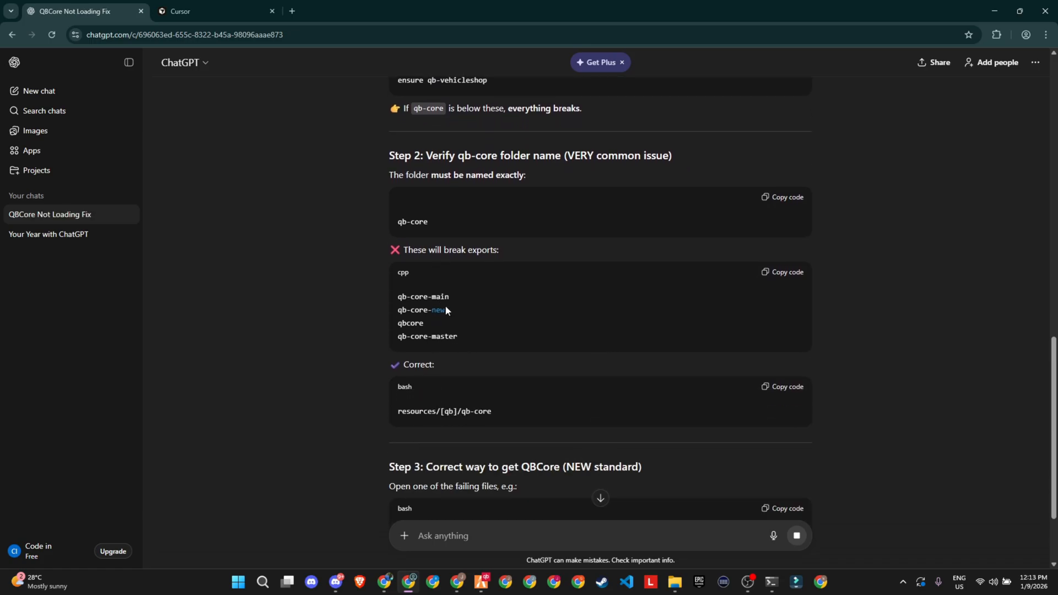
scroll("down", 3)
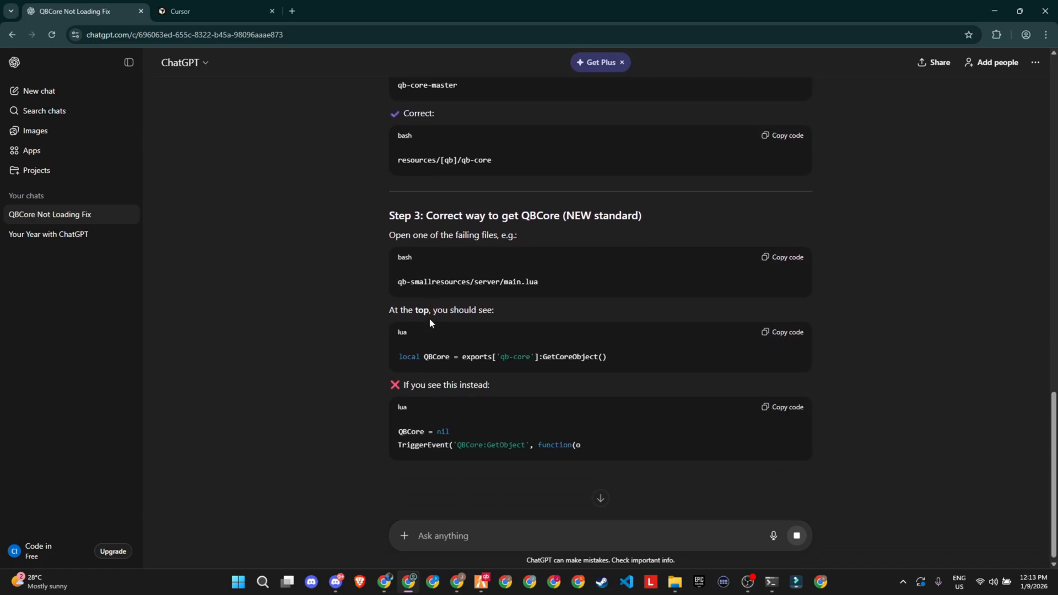
scroll("down", 3)
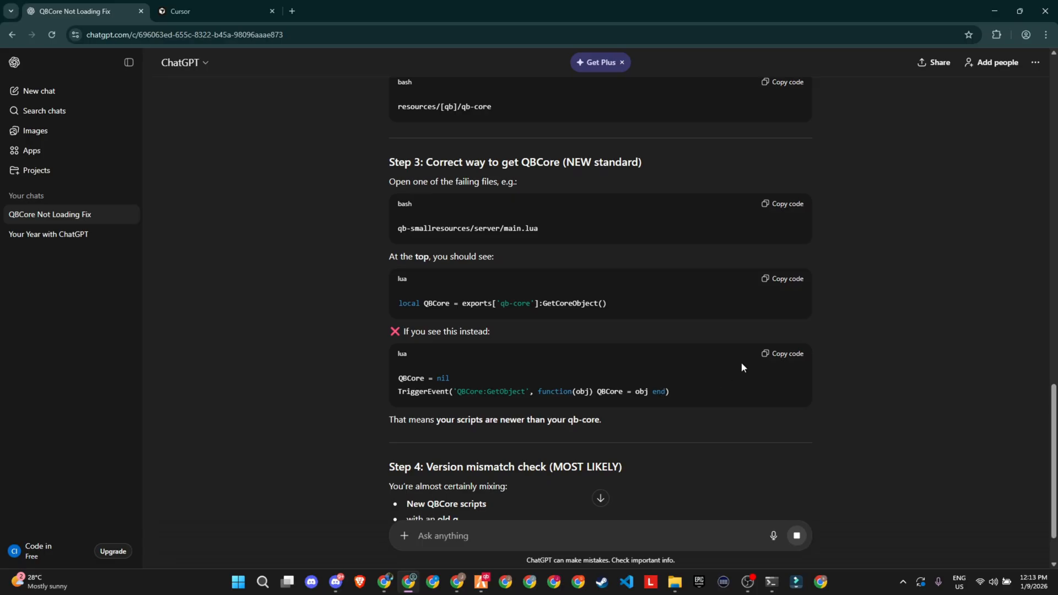
left_click(782, 353)
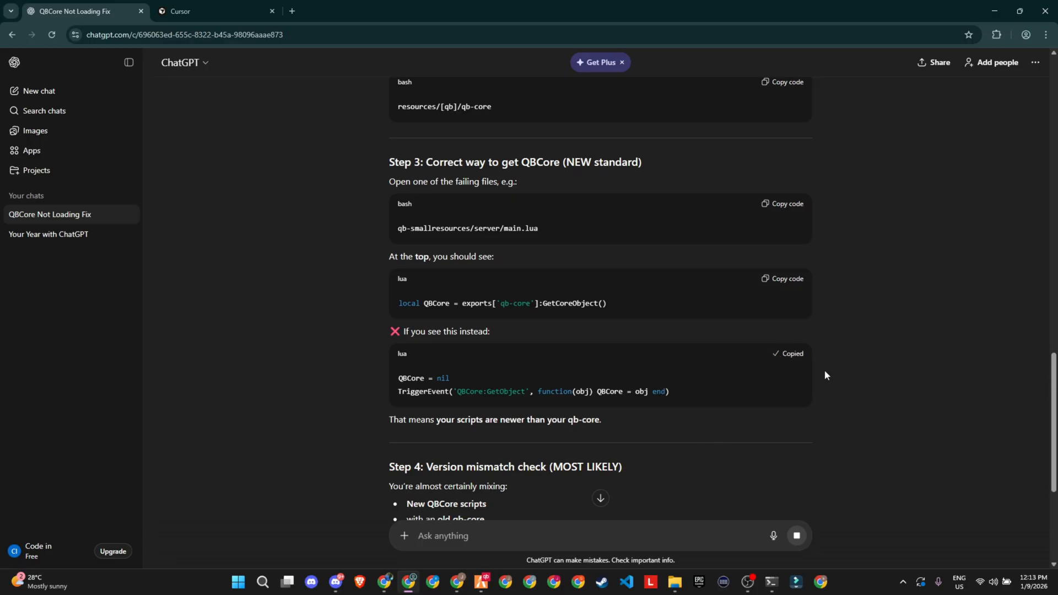
scroll("down", 3)
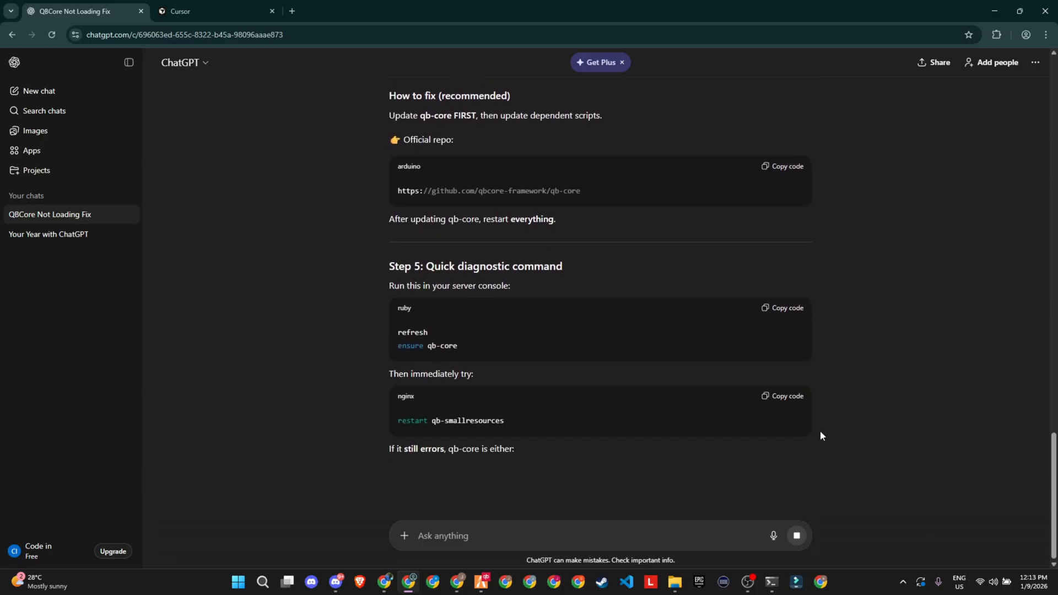
Step: On cursor.com/download, start downloading the Windows (x64) (User) installer
left_click(210, 12)
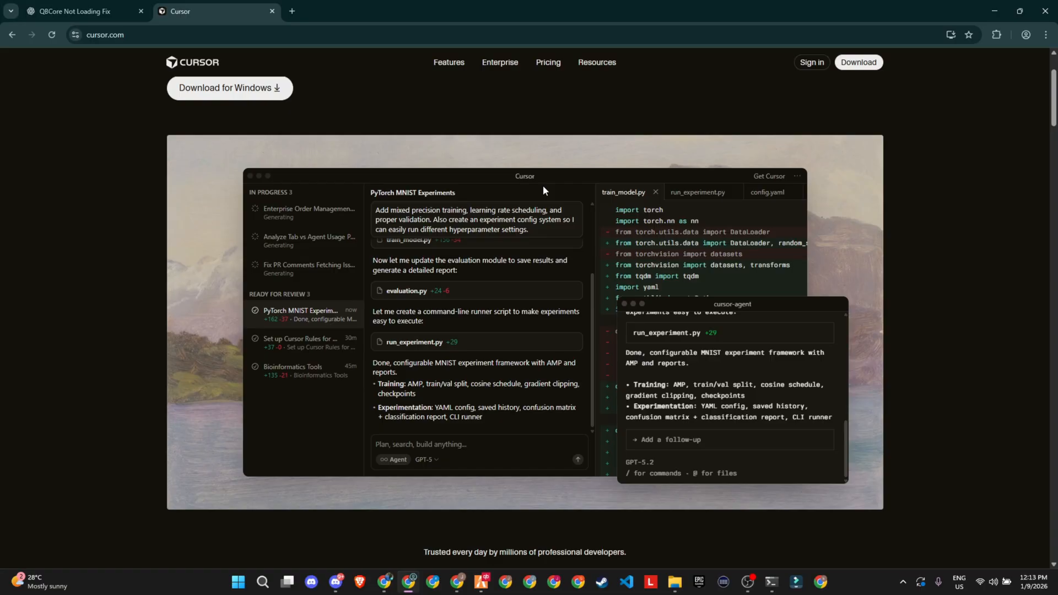
mouse_move(902, 390)
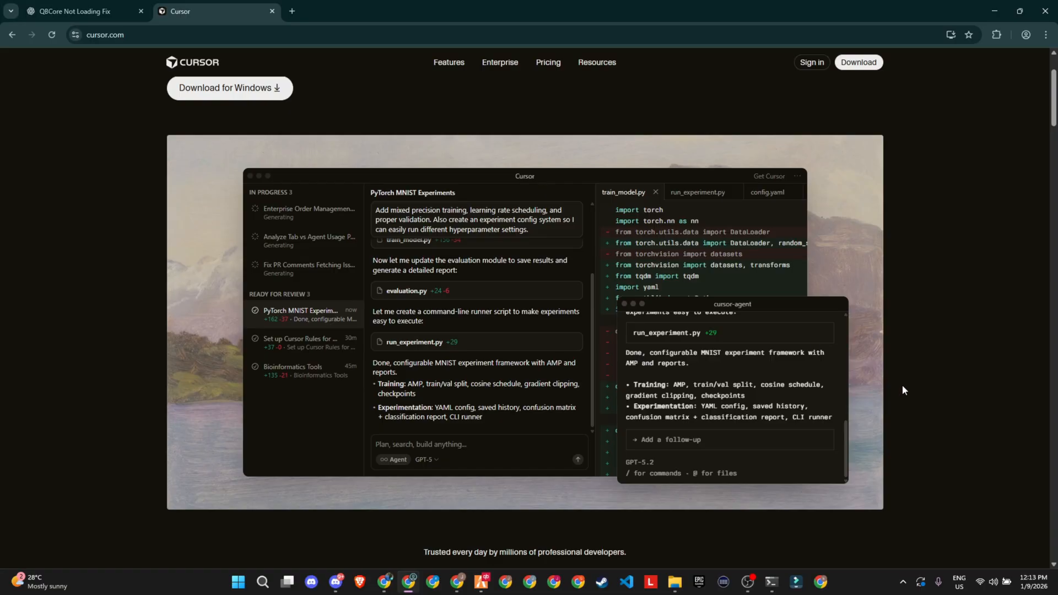
scroll("up", 3)
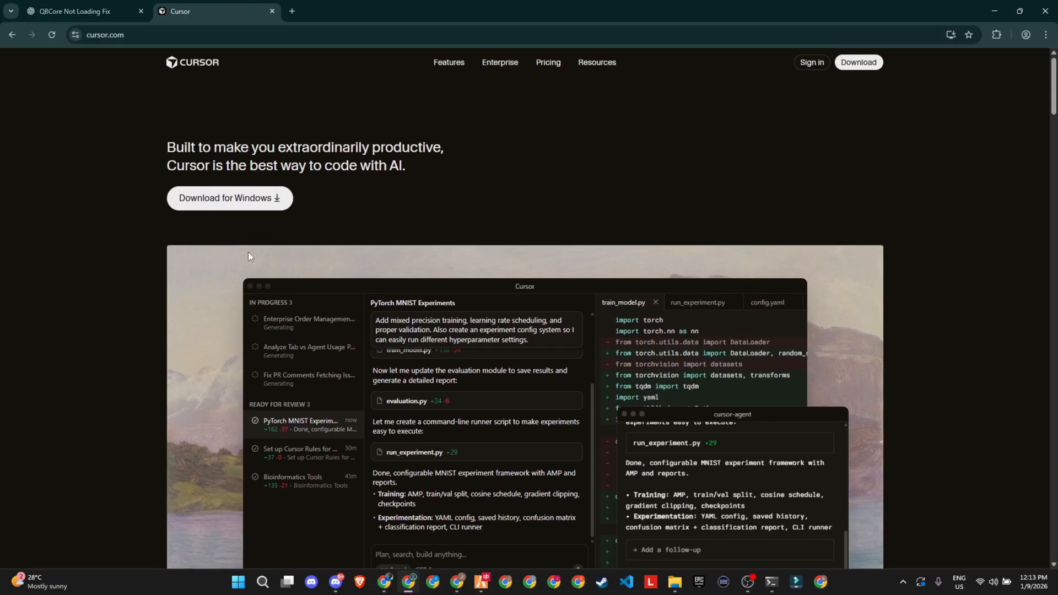
mouse_move(36, 117)
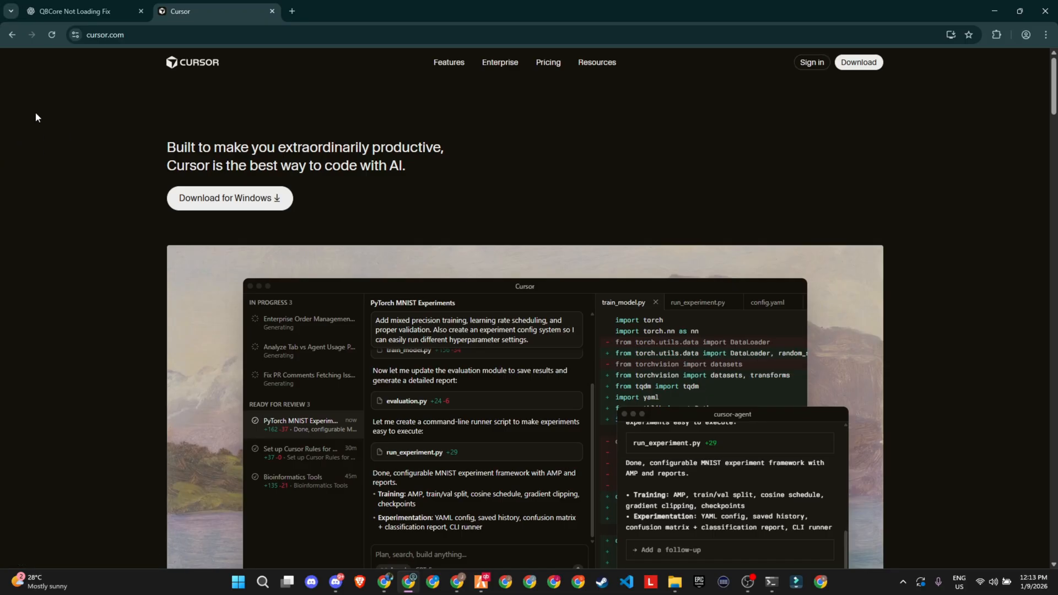
left_click(229, 198)
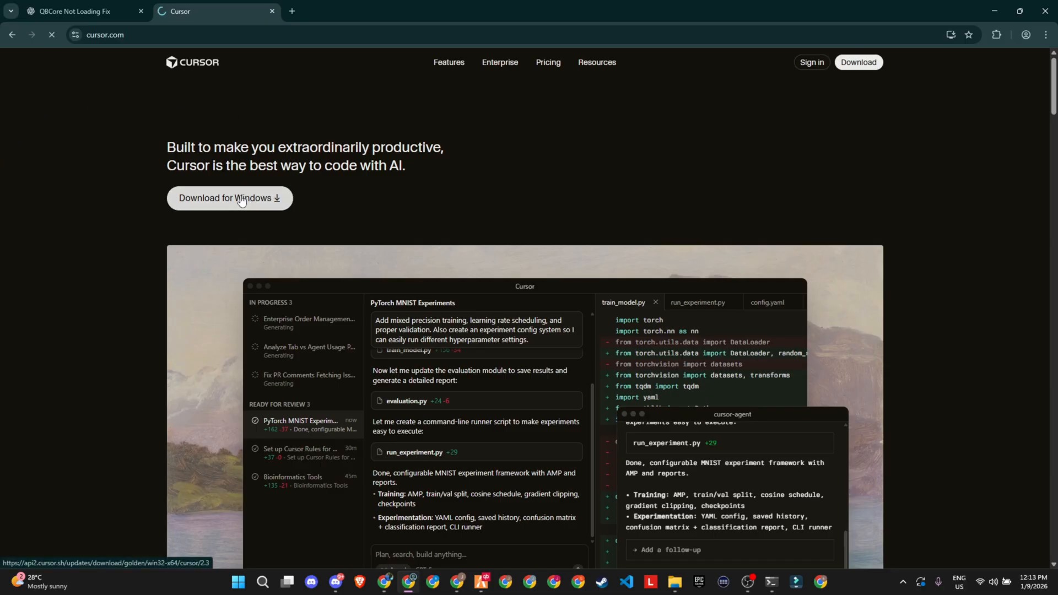
left_click(229, 198)
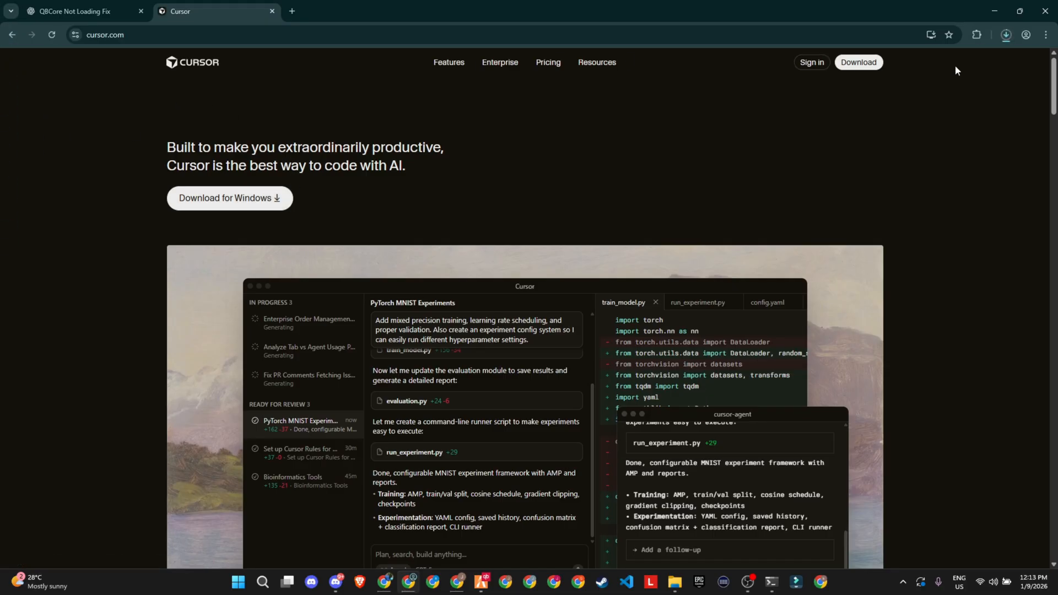
left_click(857, 62)
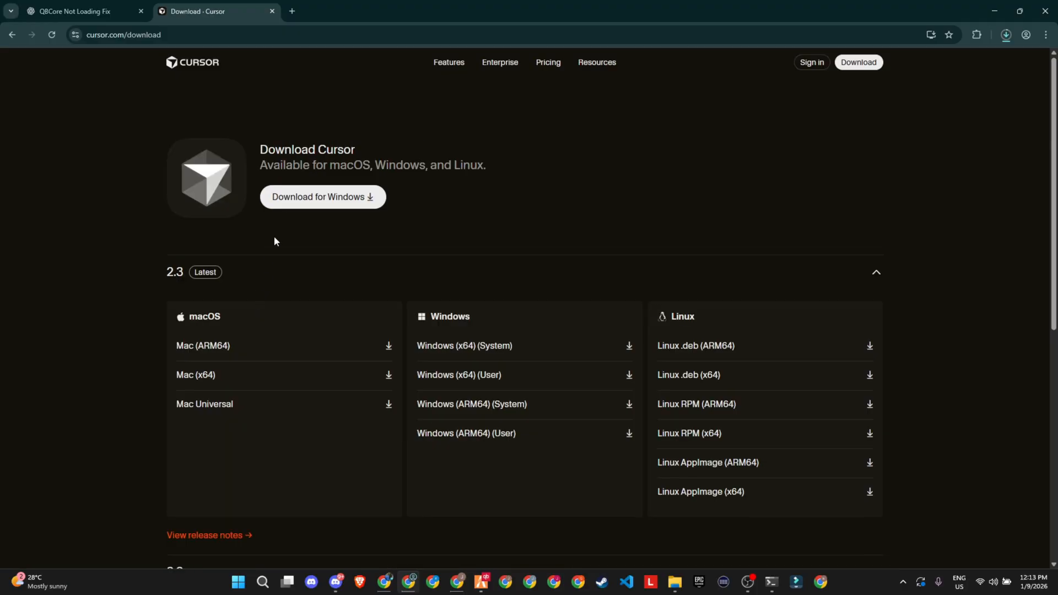
mouse_move(544, 375)
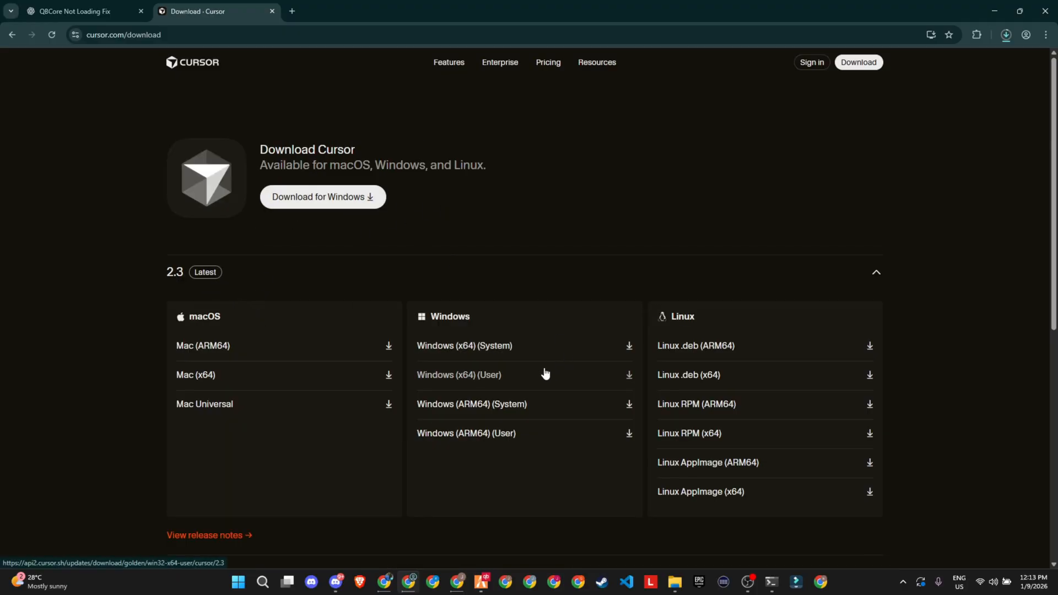
mouse_move(390, 344)
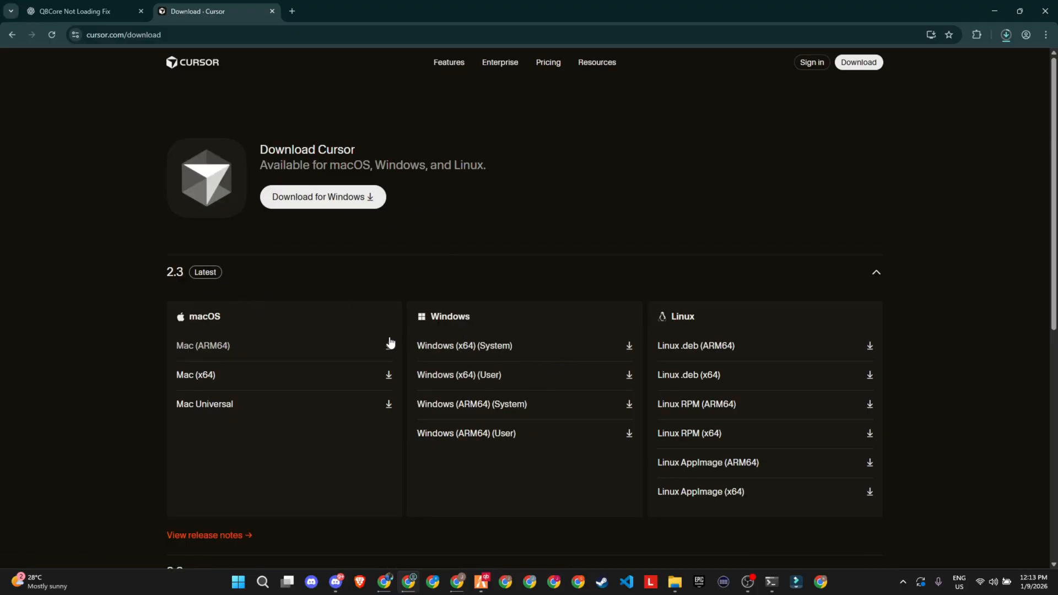
mouse_move(484, 267)
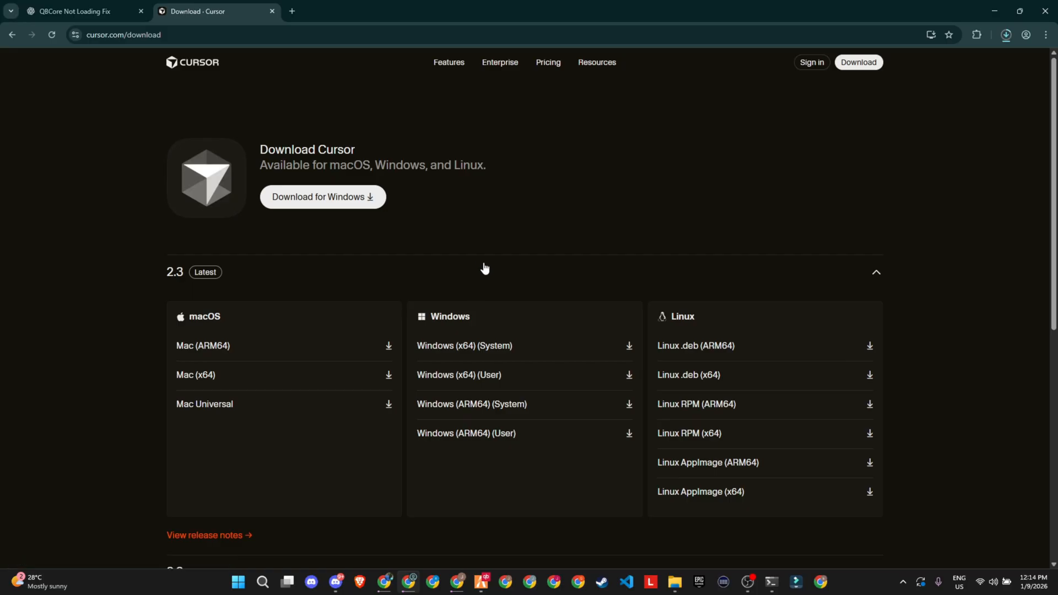
mouse_move(811, 64)
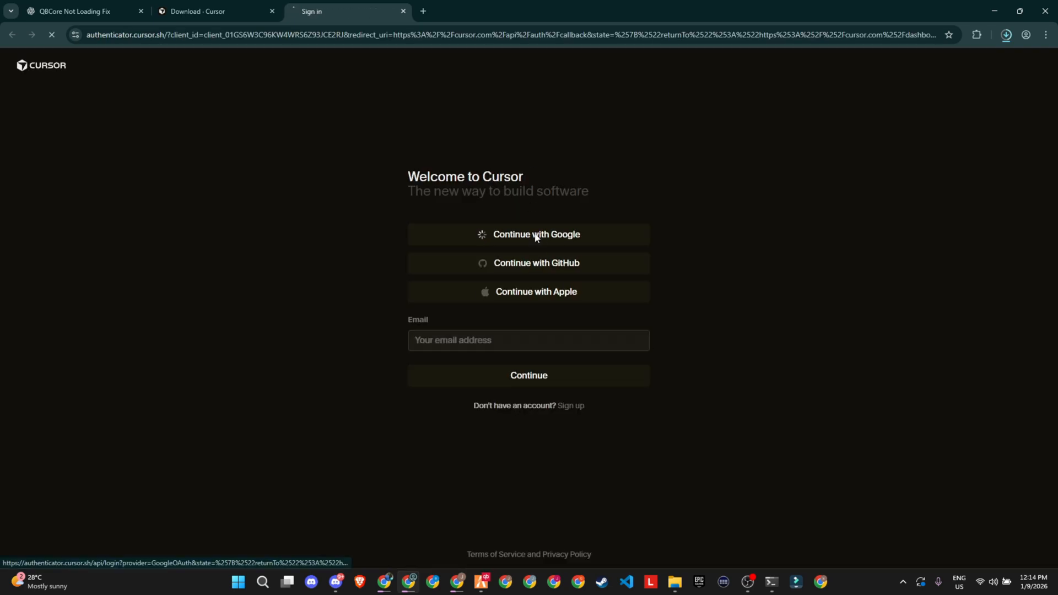
Step: Pick a role, finish the onboarding questions, and accept Data Sharing to reach the dashboard
left_click(528, 235)
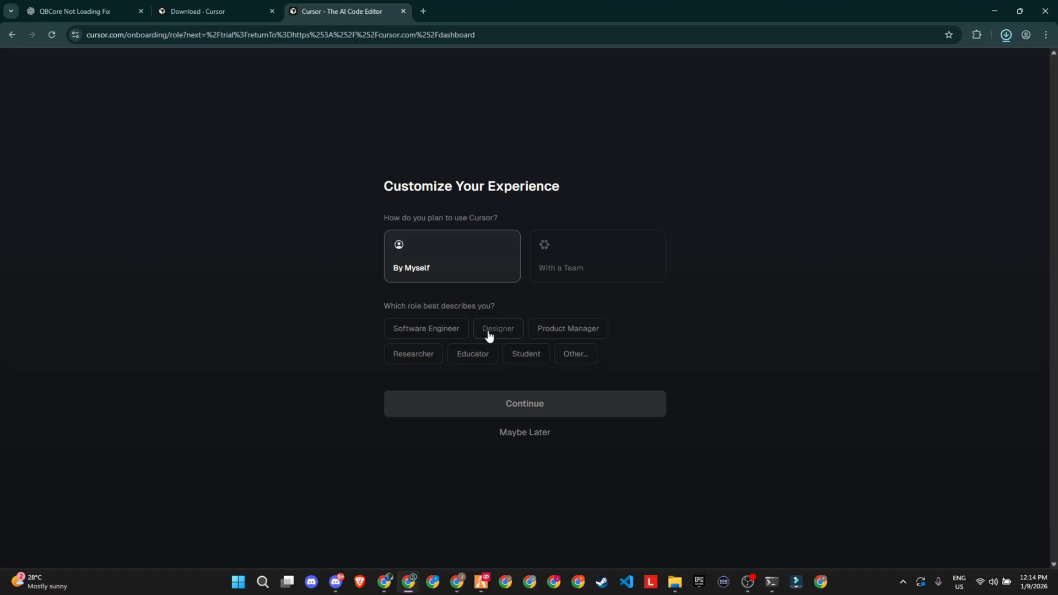
mouse_move(523, 354)
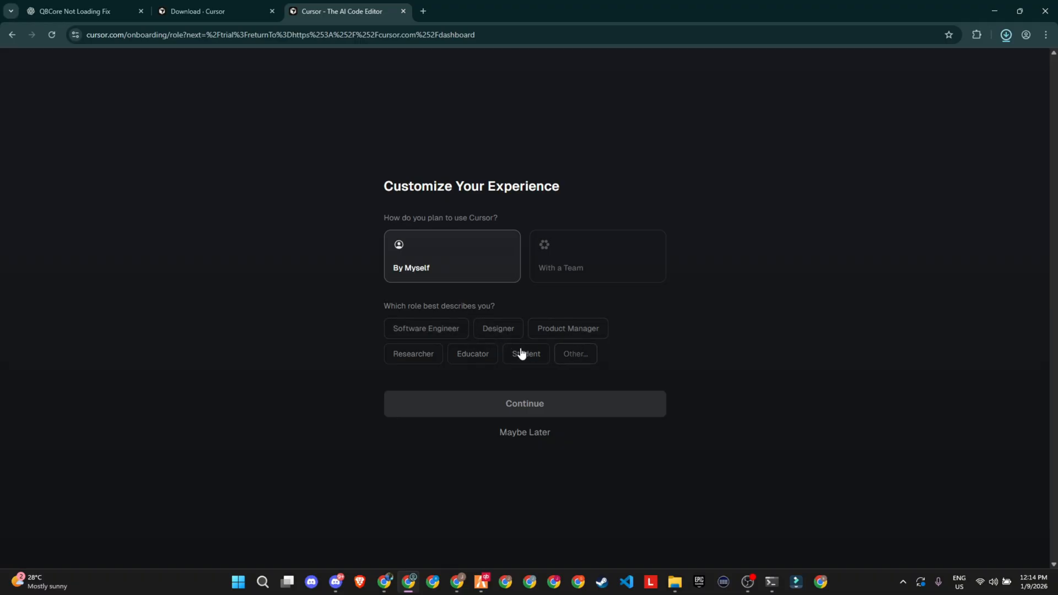
left_click(524, 403)
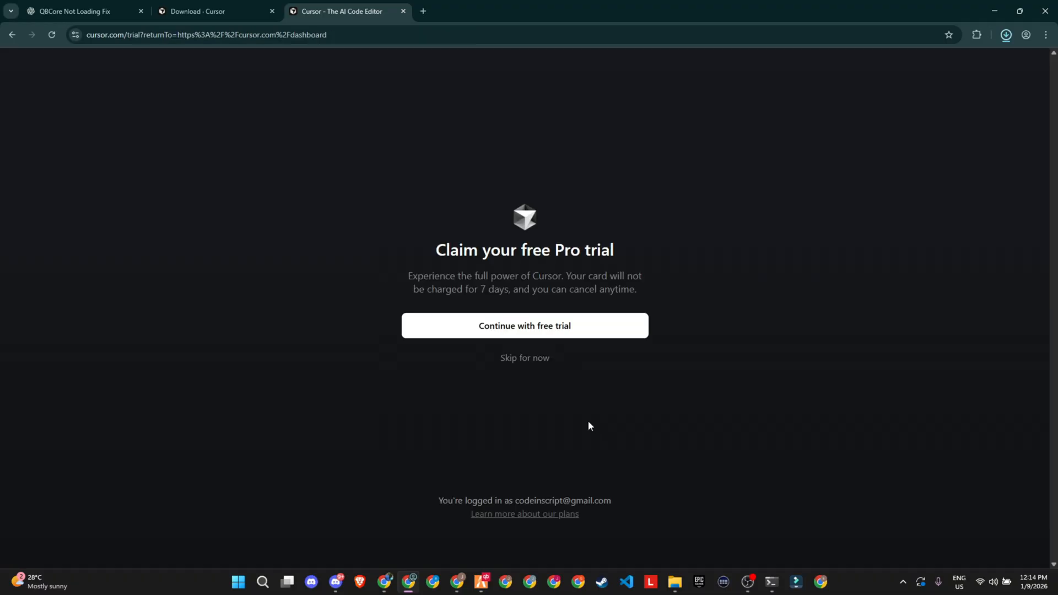
mouse_move(501, 286)
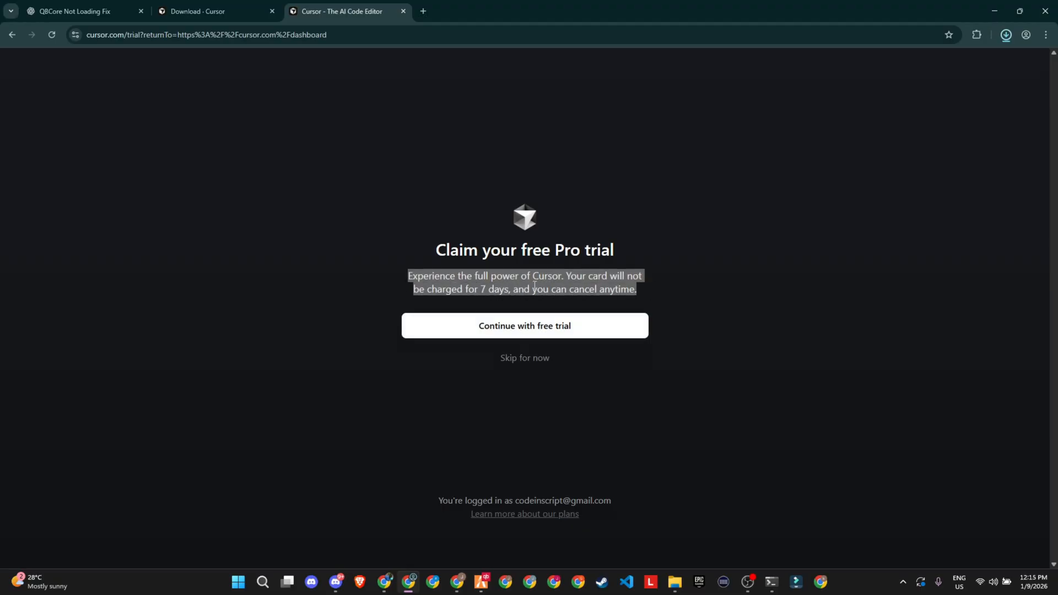
mouse_move(523, 331)
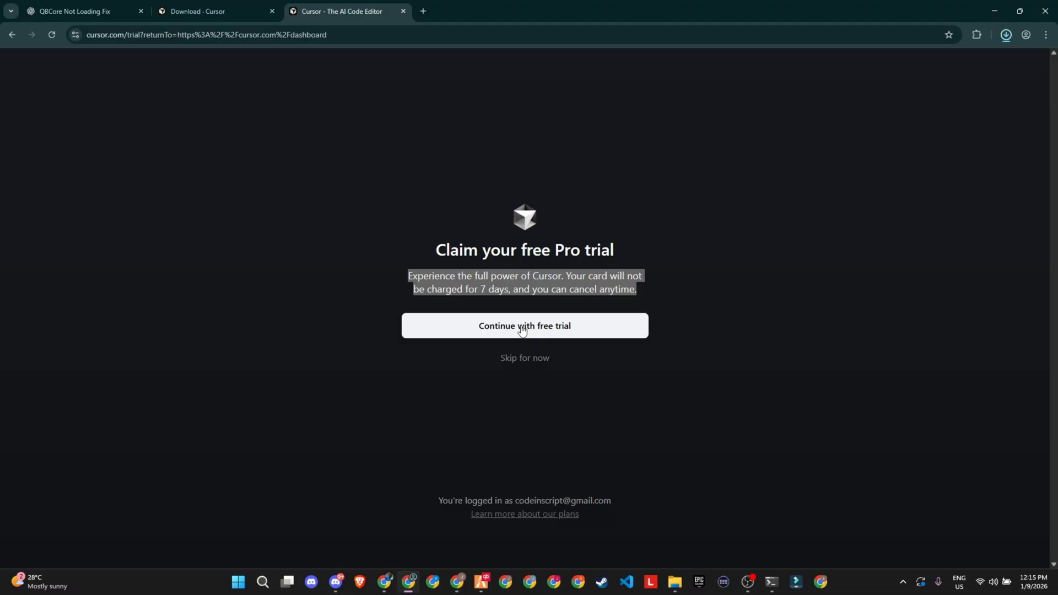
mouse_move(484, 305)
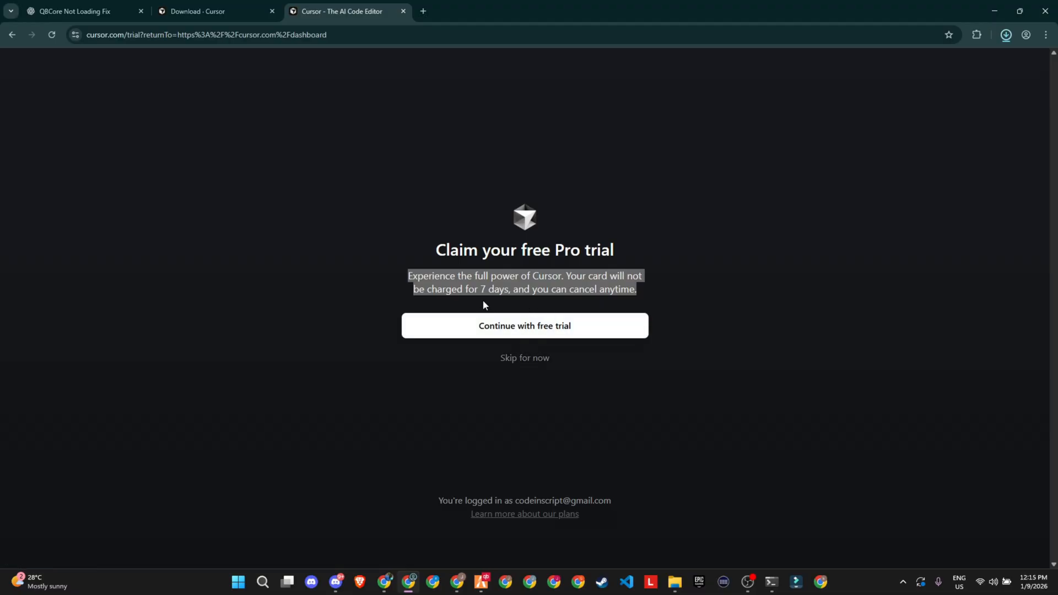
mouse_move(524, 358)
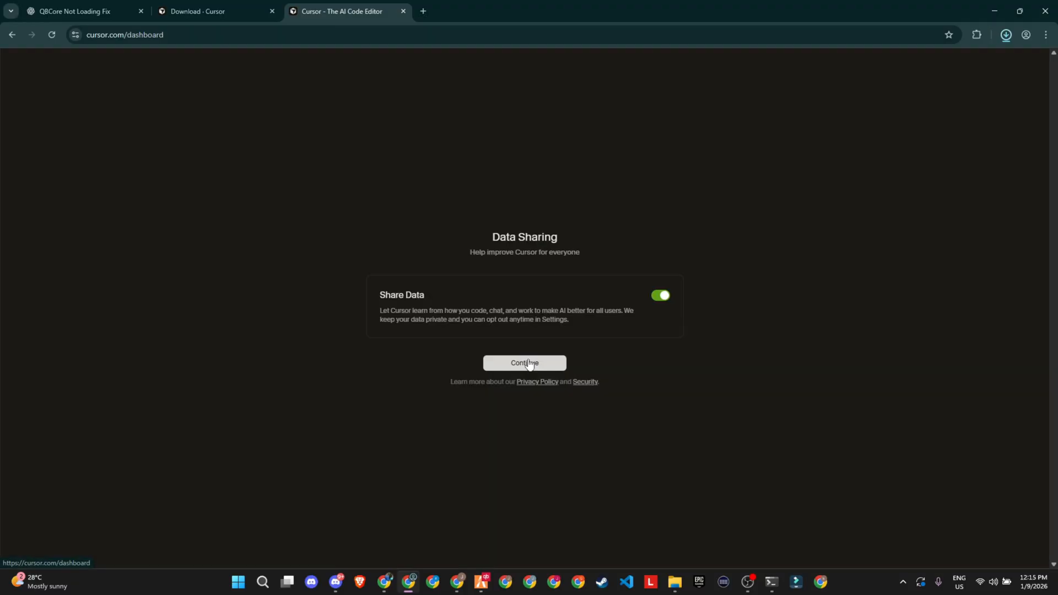
mouse_move(668, 313)
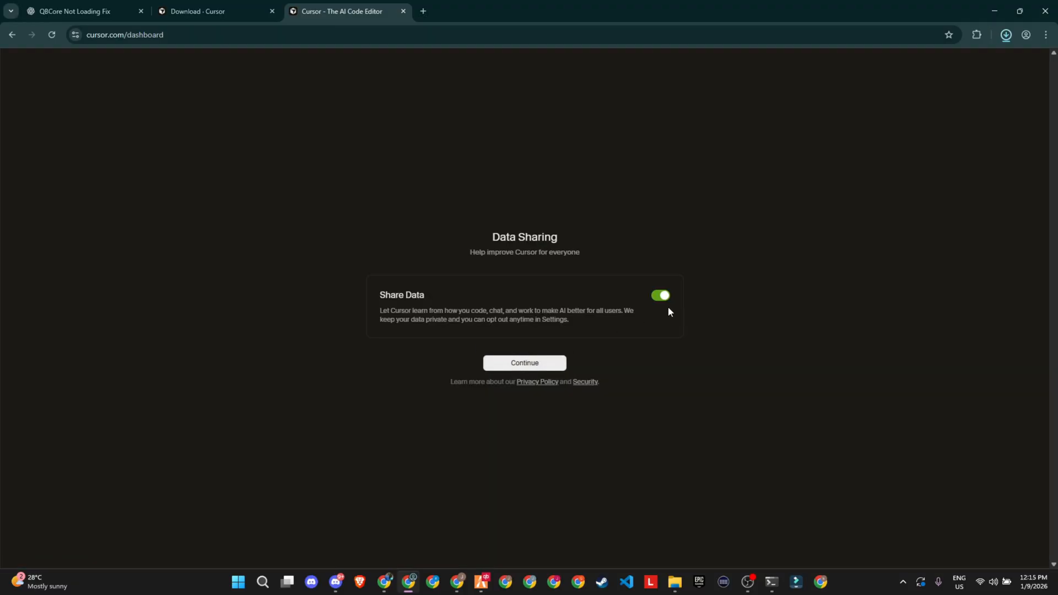
left_click(525, 362)
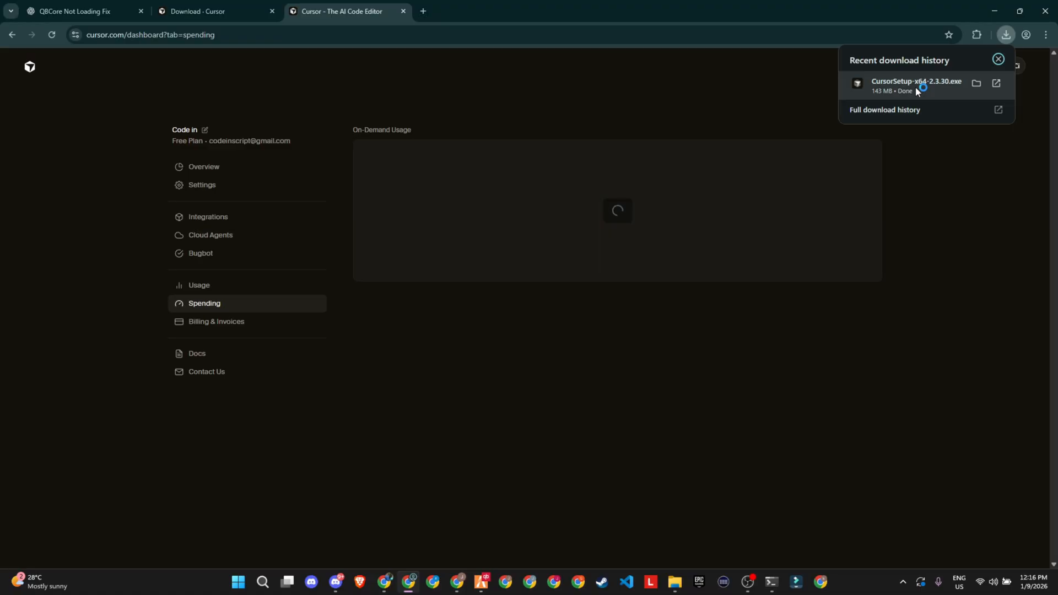
Step: Run CursorSetup, accept the license, keep default folders, add a desktop icon, and install
left_click(916, 86)
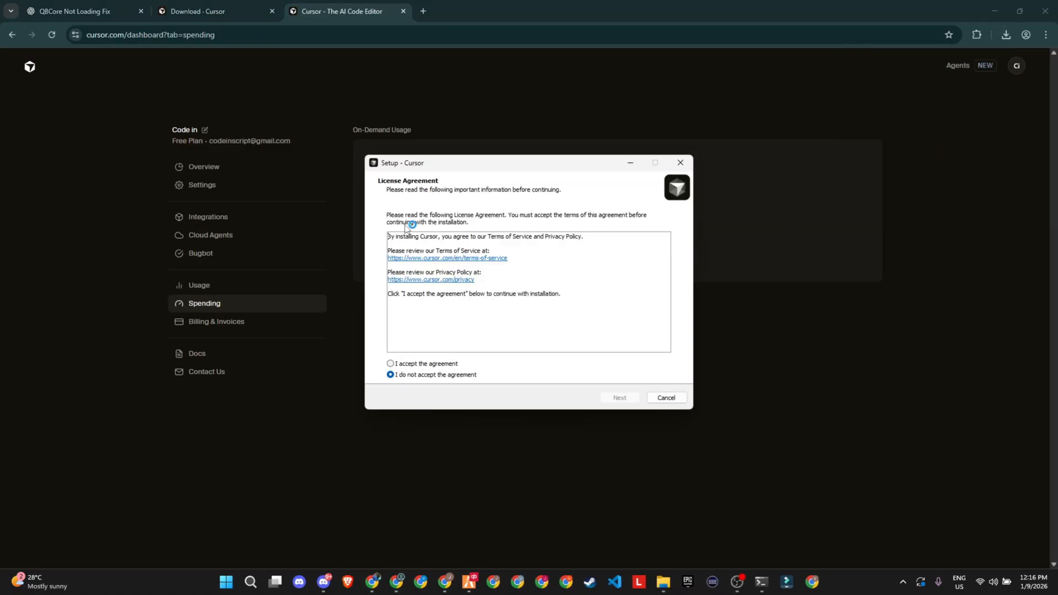
left_click(619, 397)
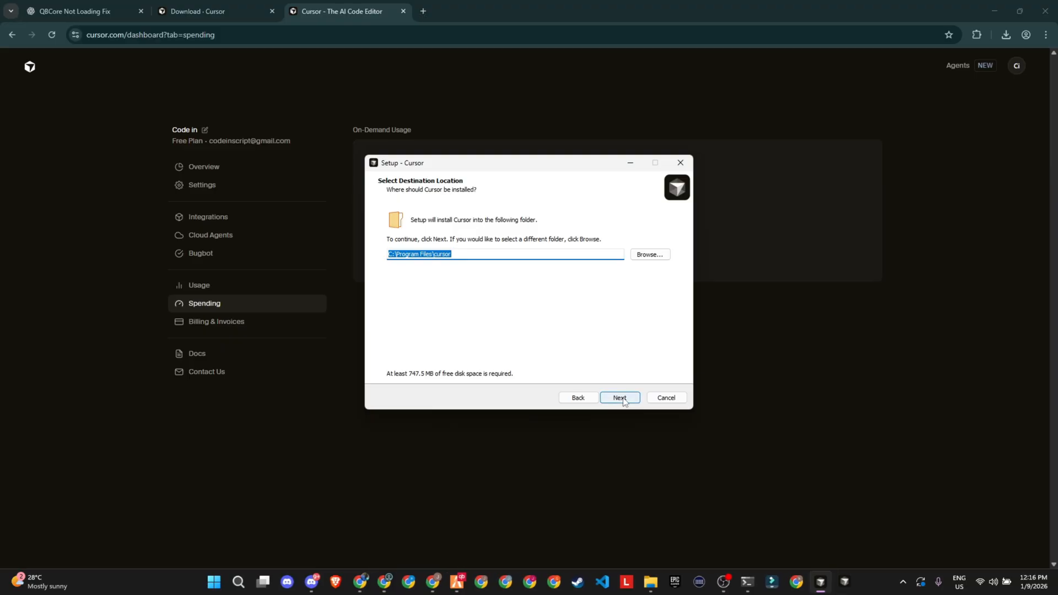
left_click(617, 397)
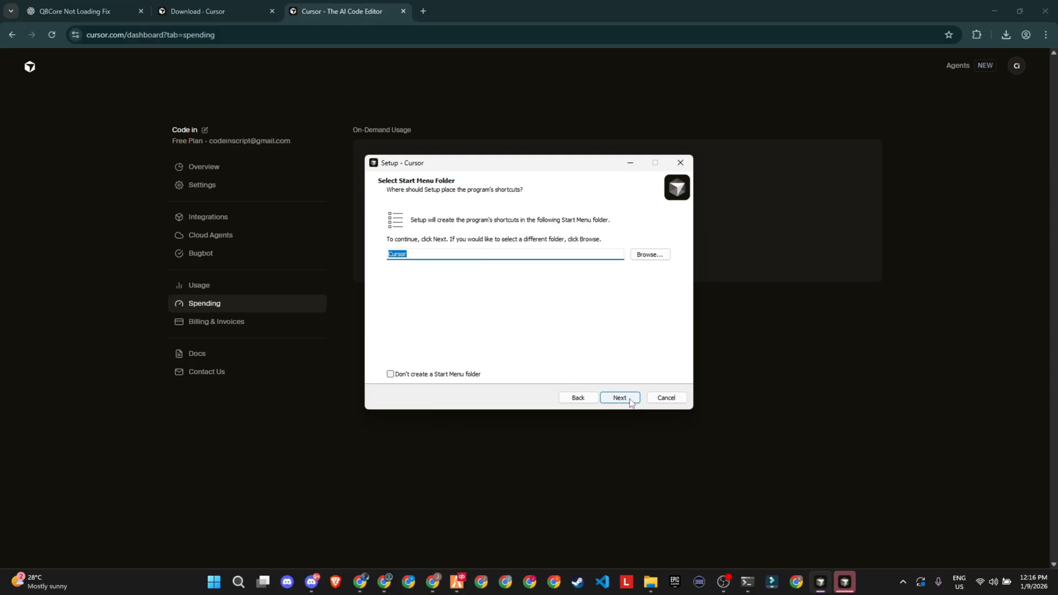
left_click(619, 397)
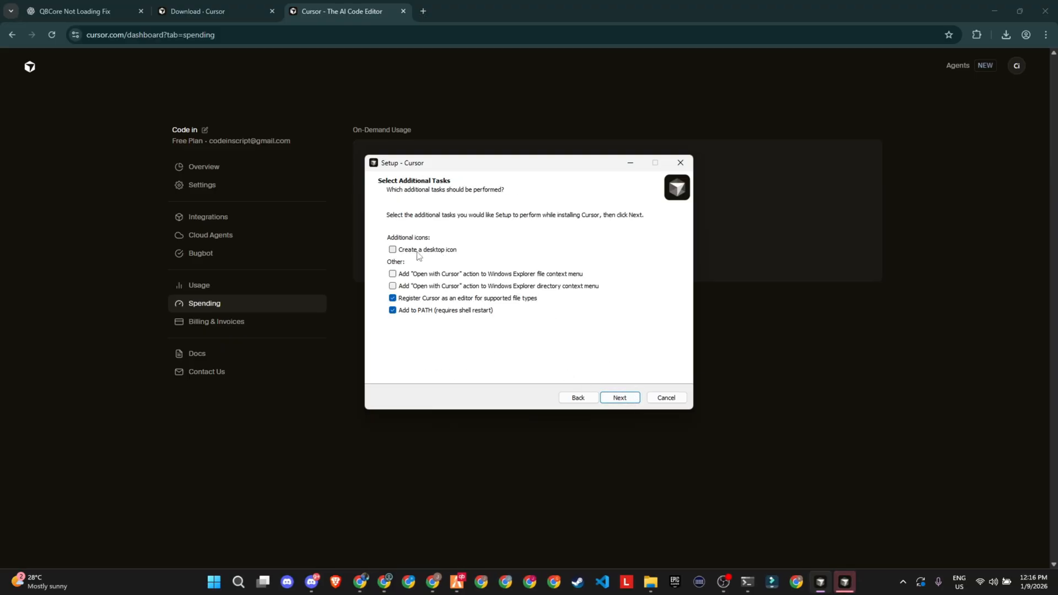
left_click(393, 249)
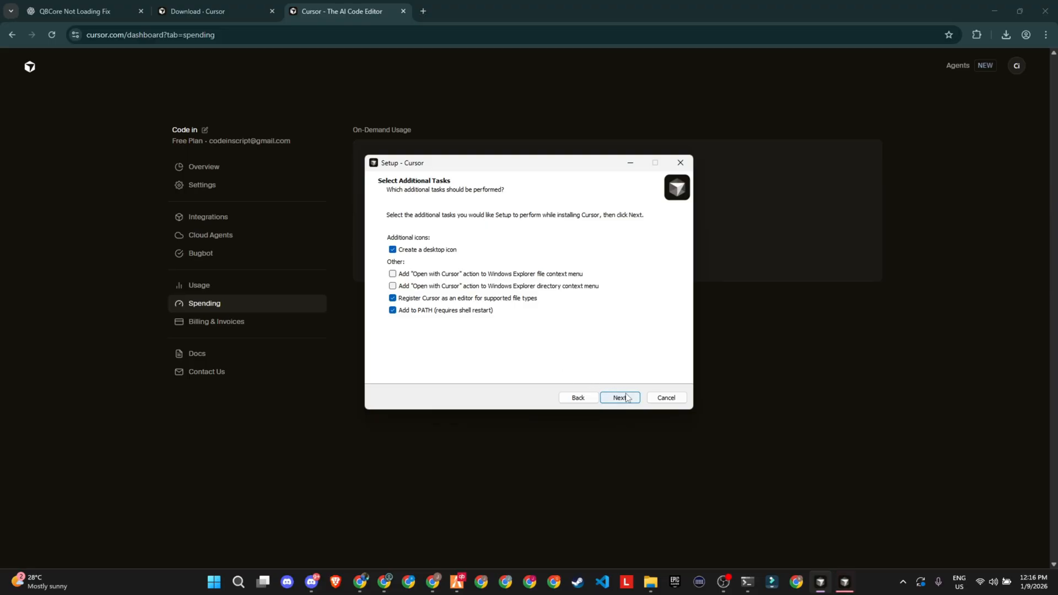
left_click(618, 398)
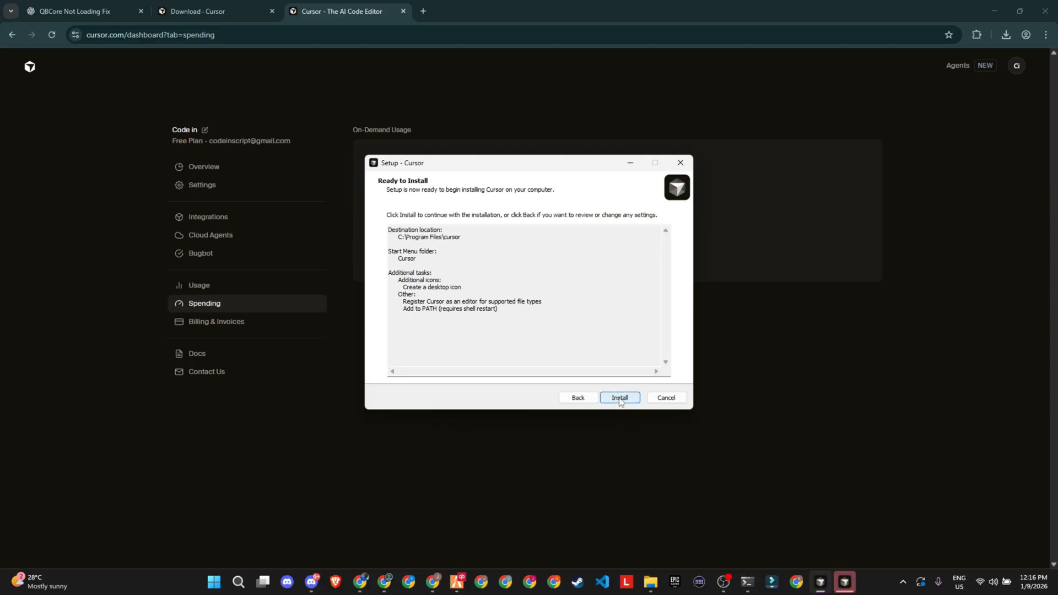
left_click(618, 397)
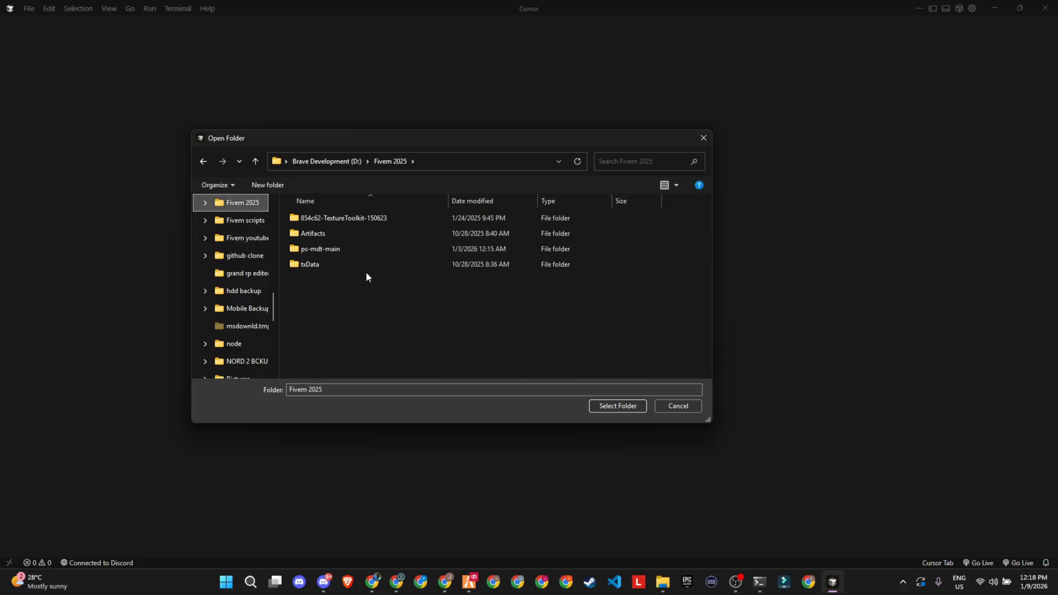
Step: Open txData's resources folder, then reopen the workspace as resources > [qb] > qb-core
double_click(310, 264)
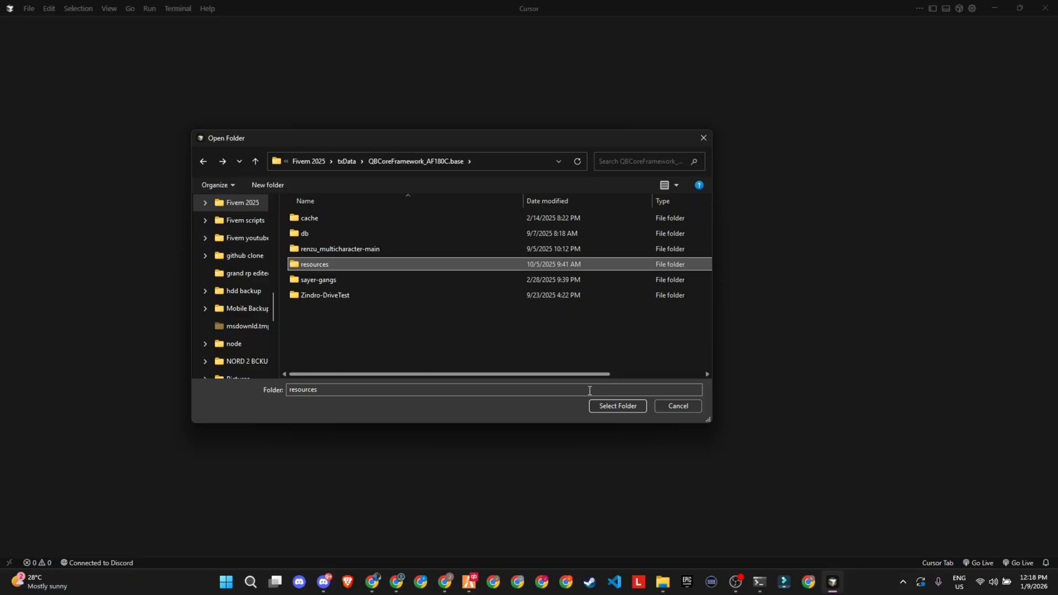
left_click(616, 406)
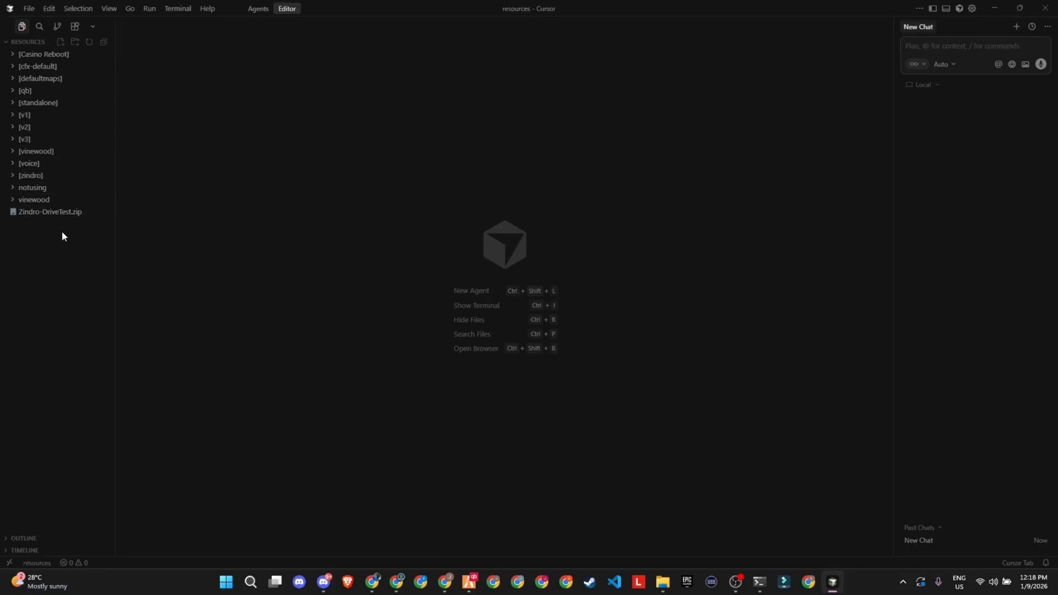
left_click(29, 9)
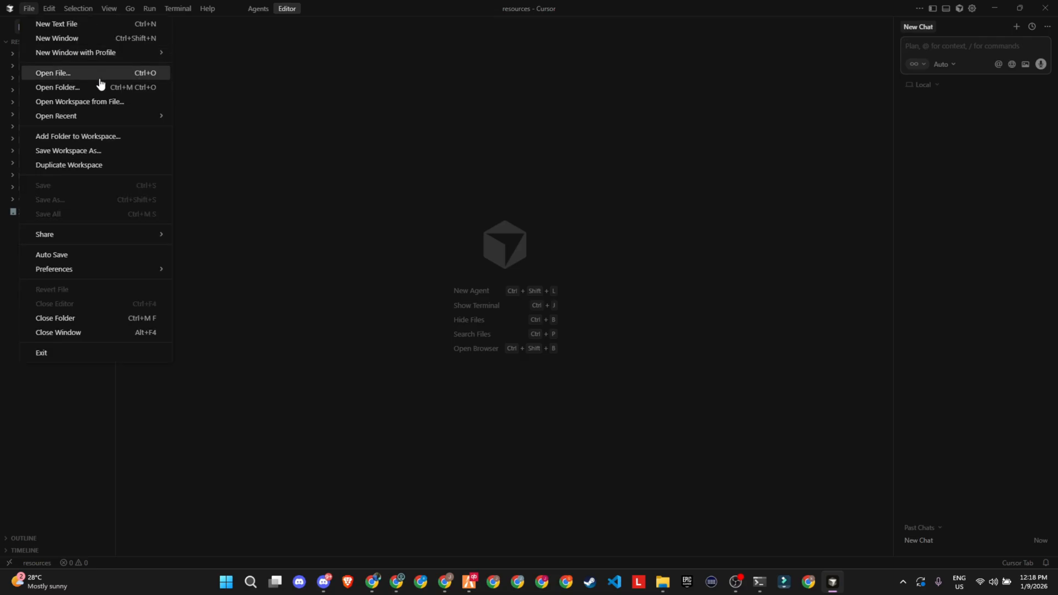
left_click(57, 87)
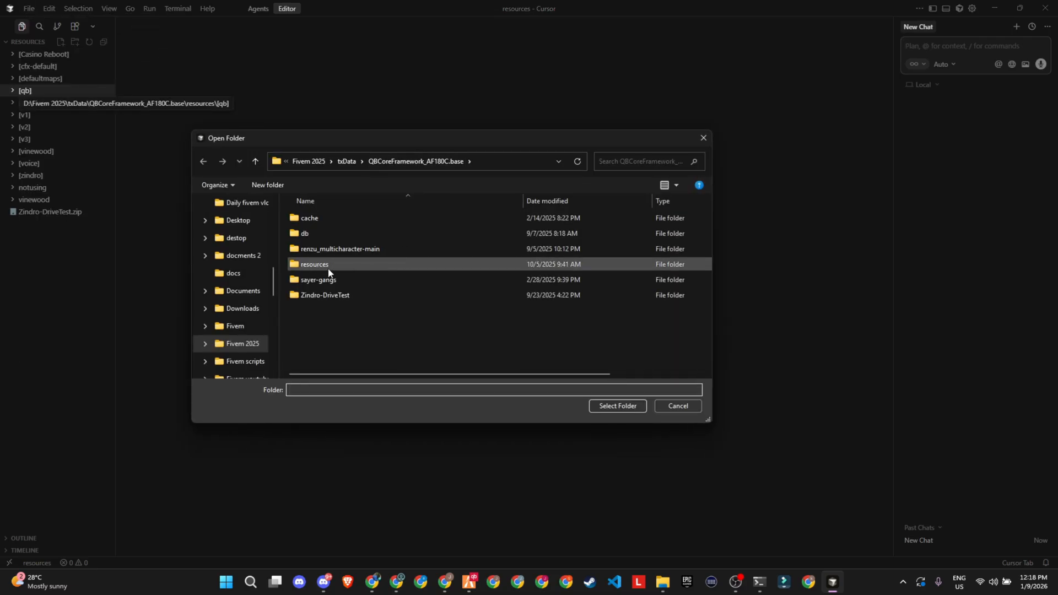
double_click(314, 264)
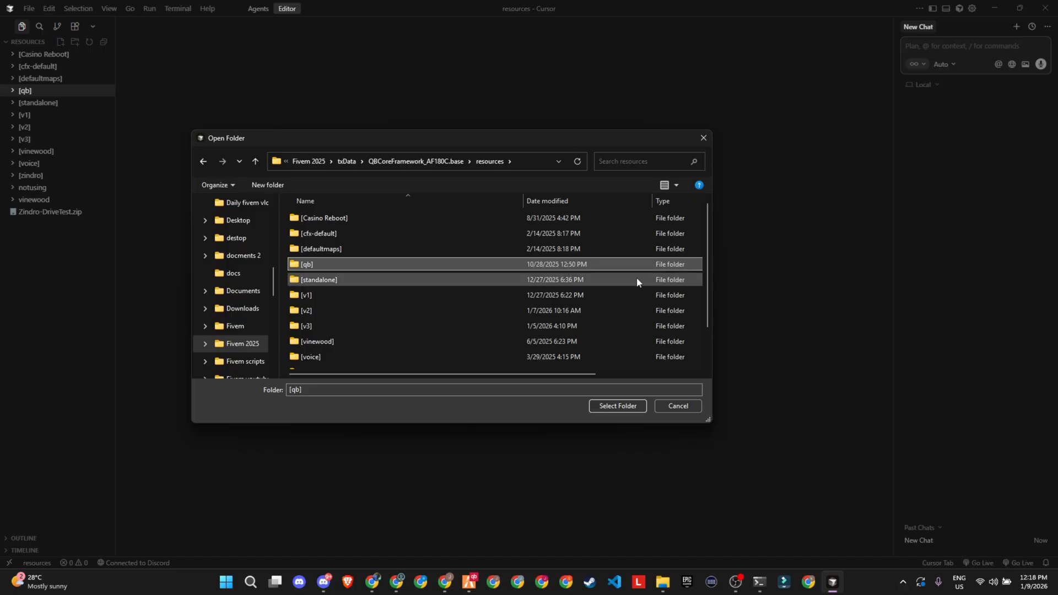
double_click(306, 264)
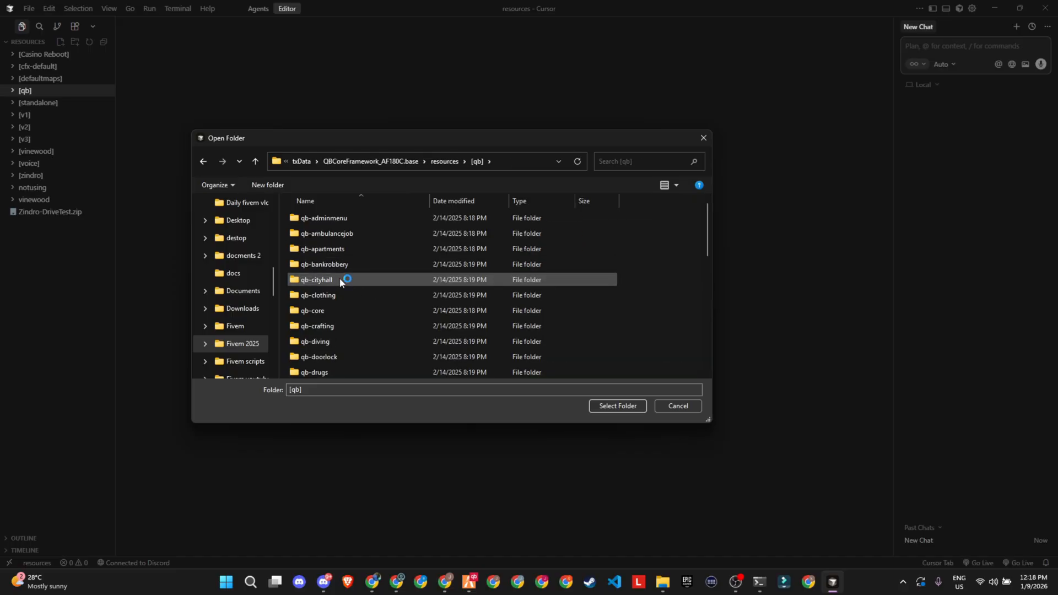
left_click(312, 311)
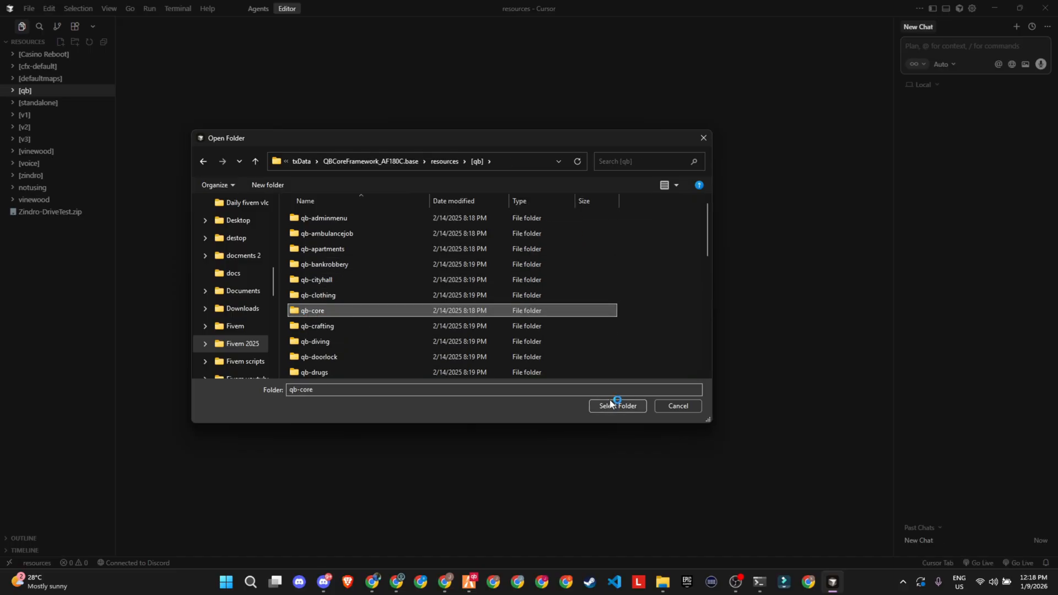
left_click(616, 406)
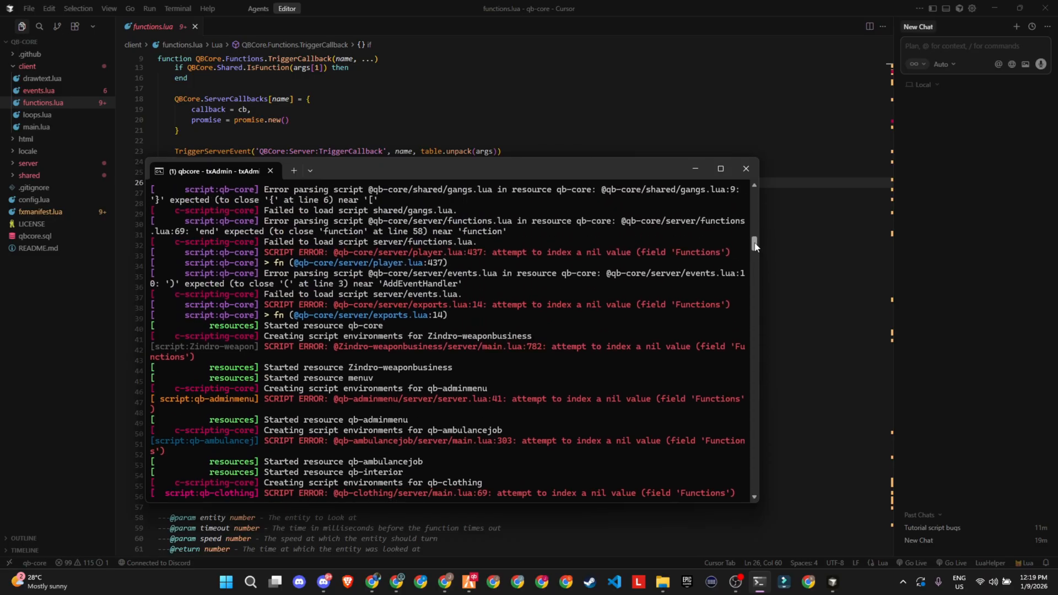
Step: Scroll up through the txAdmin console's qb-core errors, then return to Cursor
scroll("up", 3)
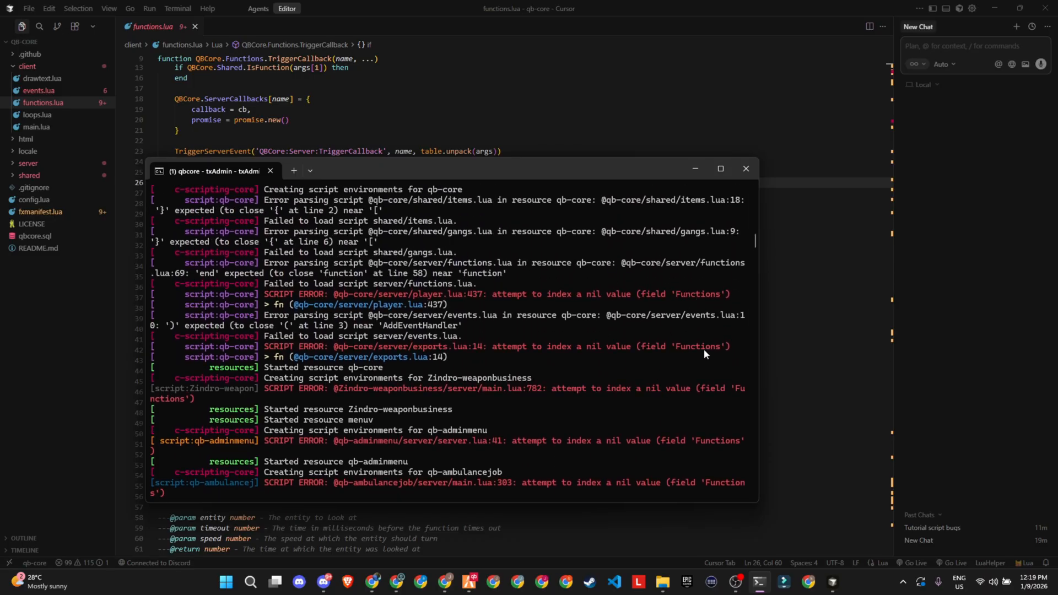
mouse_move(370, 309)
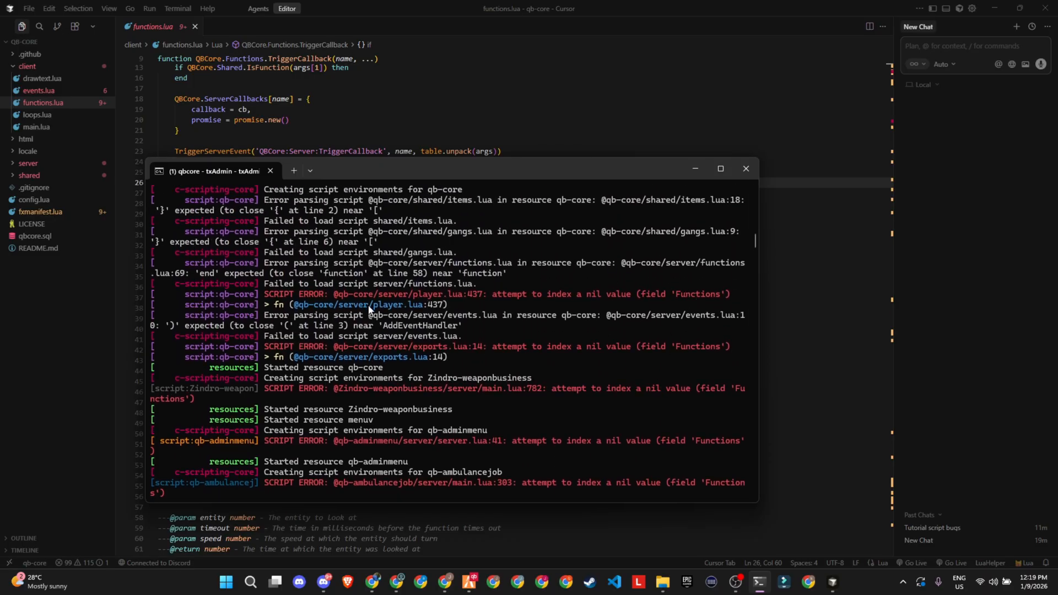
mouse_move(700, 319)
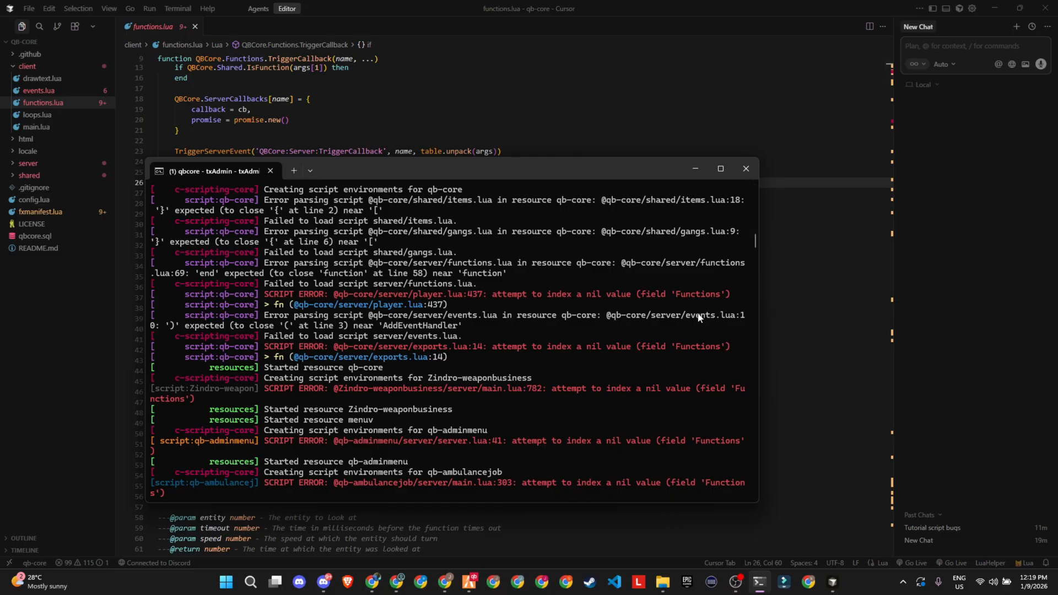
left_click(745, 169)
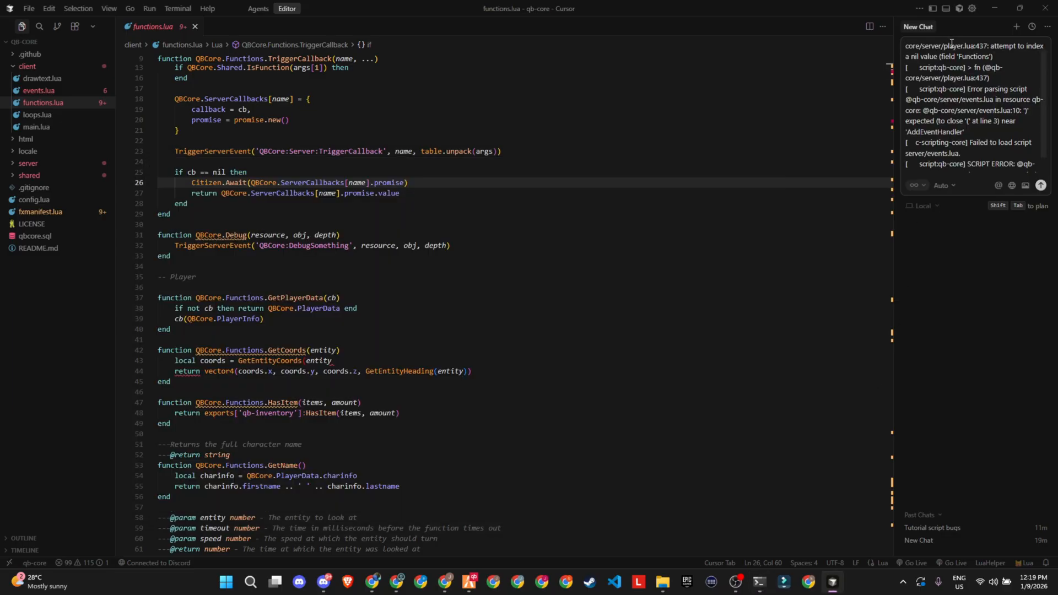
Step: Paste the console errors into Cursor chat and let the agent fix 10 qb-core files
scroll("down", 3)
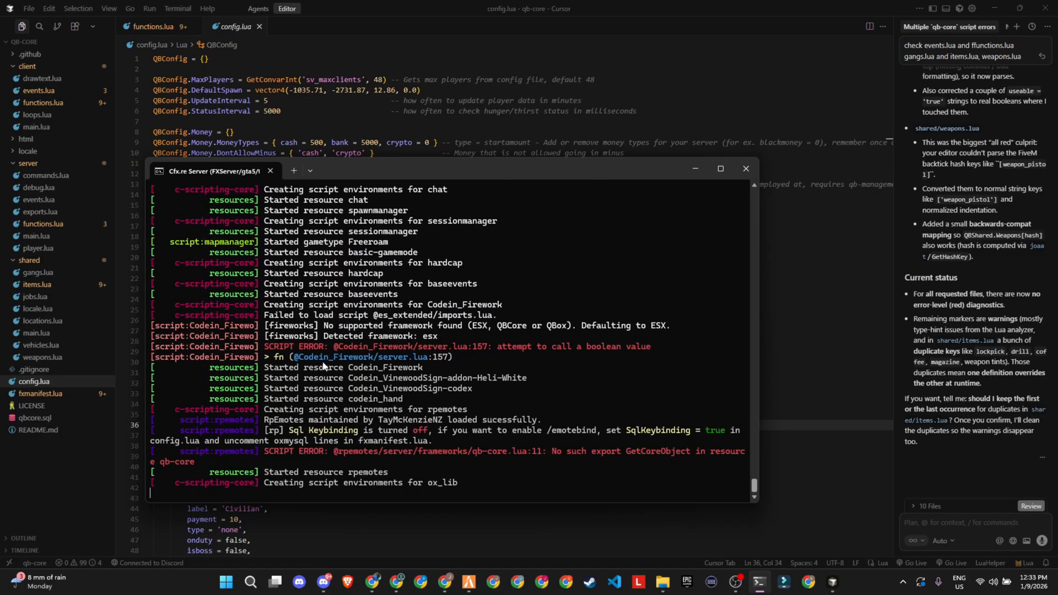
Step: Scroll the restarted server's startup log, spotting qb-core's weapons.lua parse failure
scroll("down", 3)
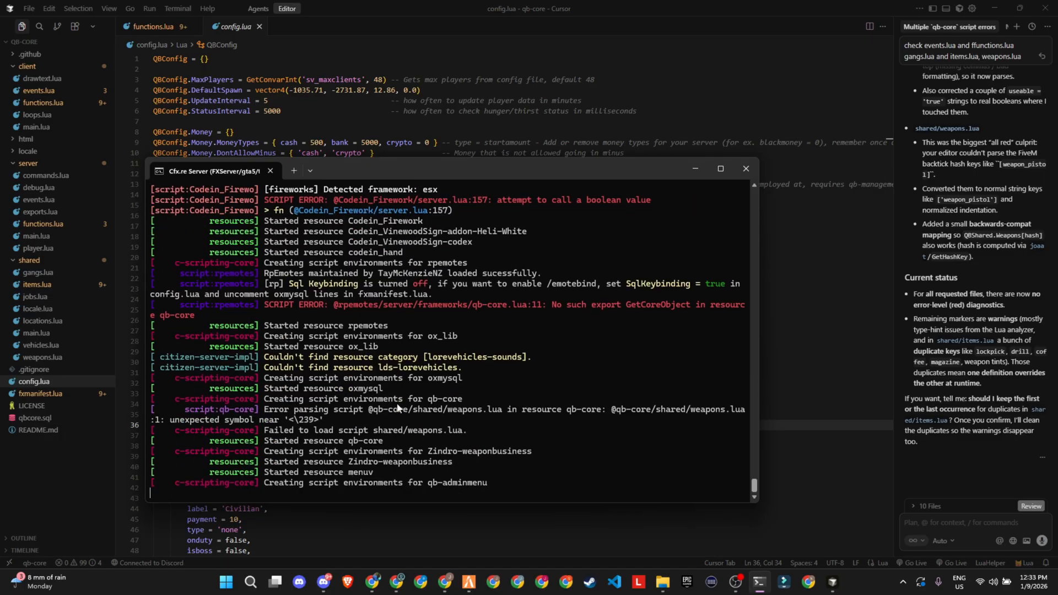
scroll("down", 3)
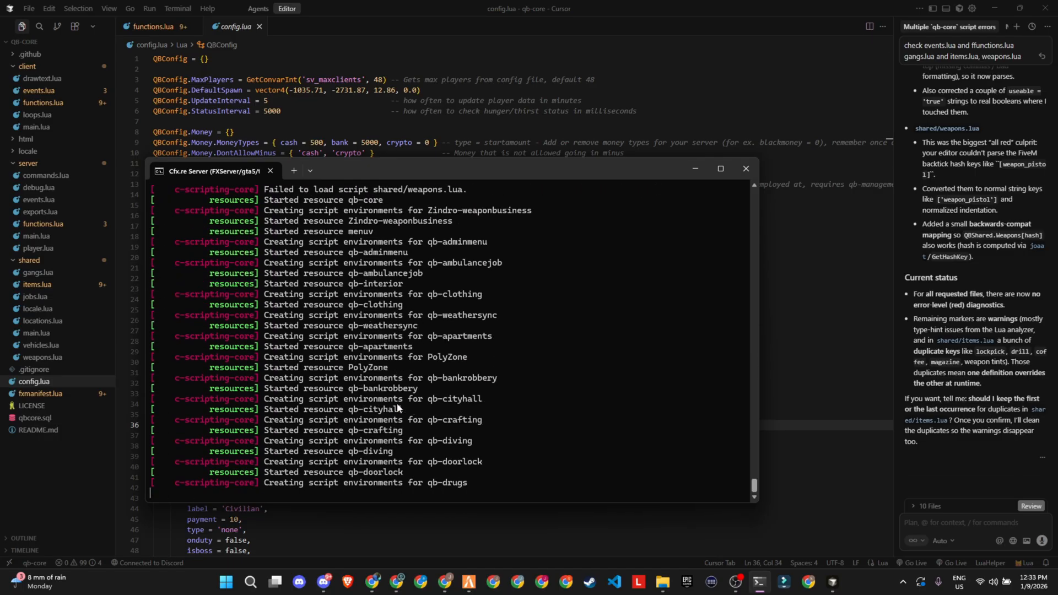
scroll("down", 3)
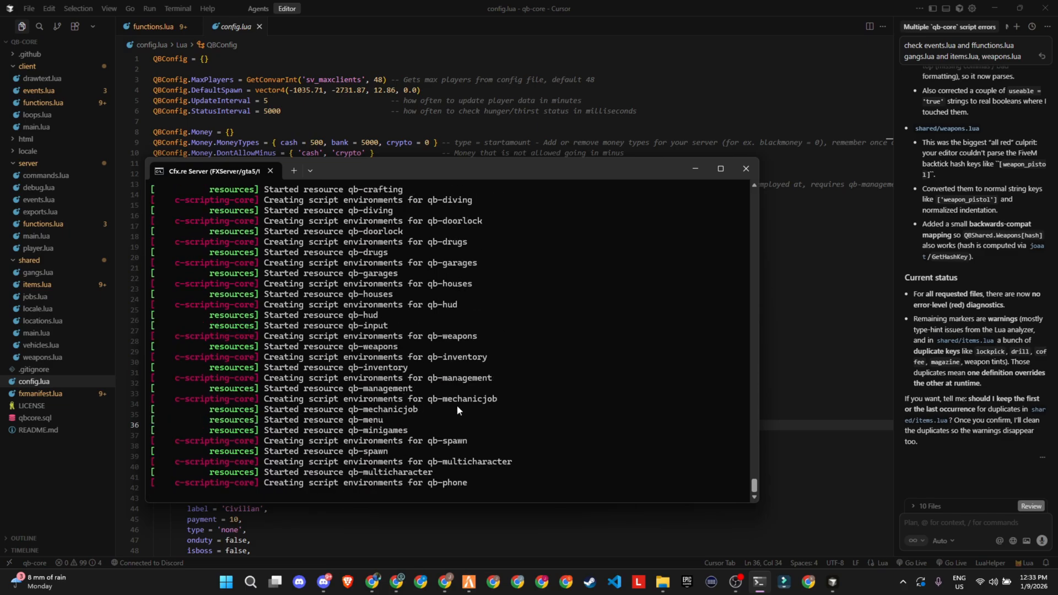
scroll("down", 3)
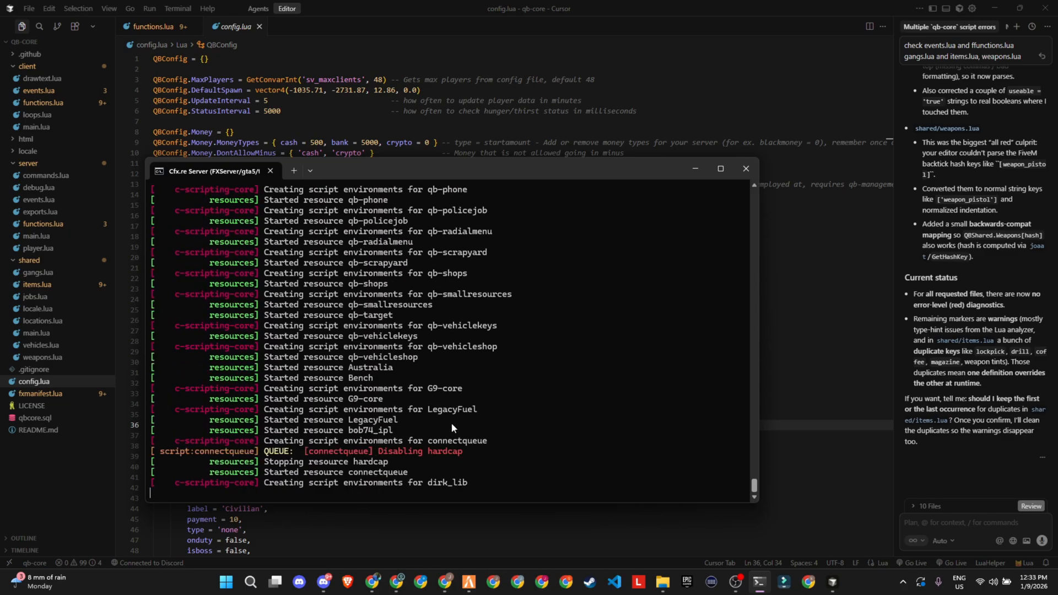
scroll("down", 3)
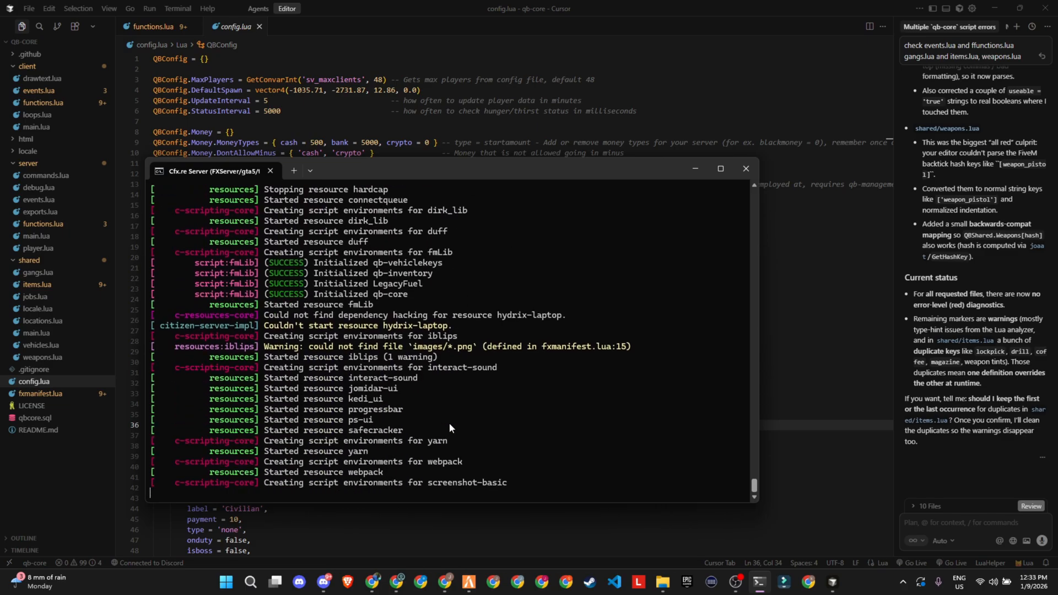
scroll("down", 3)
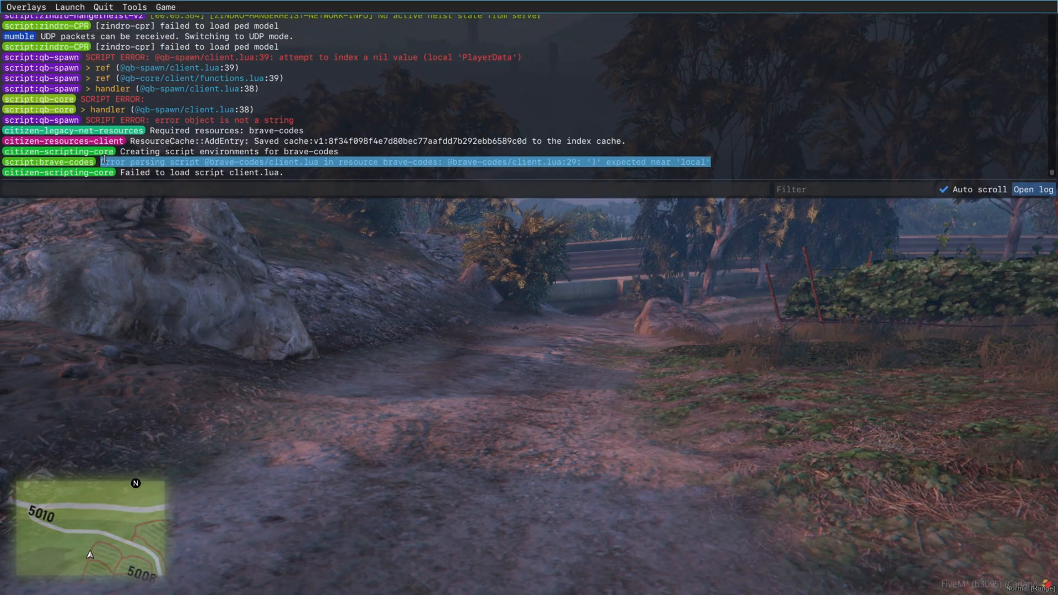
mouse_move(764, 553)
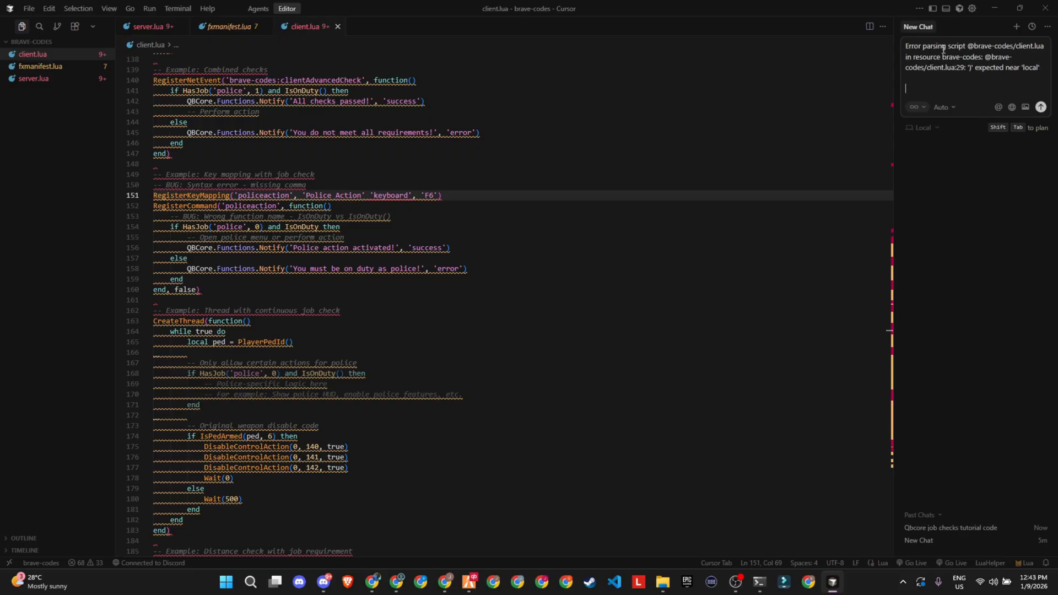
Step: Add 'find all of' the other issues to the brave-codes client.lua error prompt
type("fi")
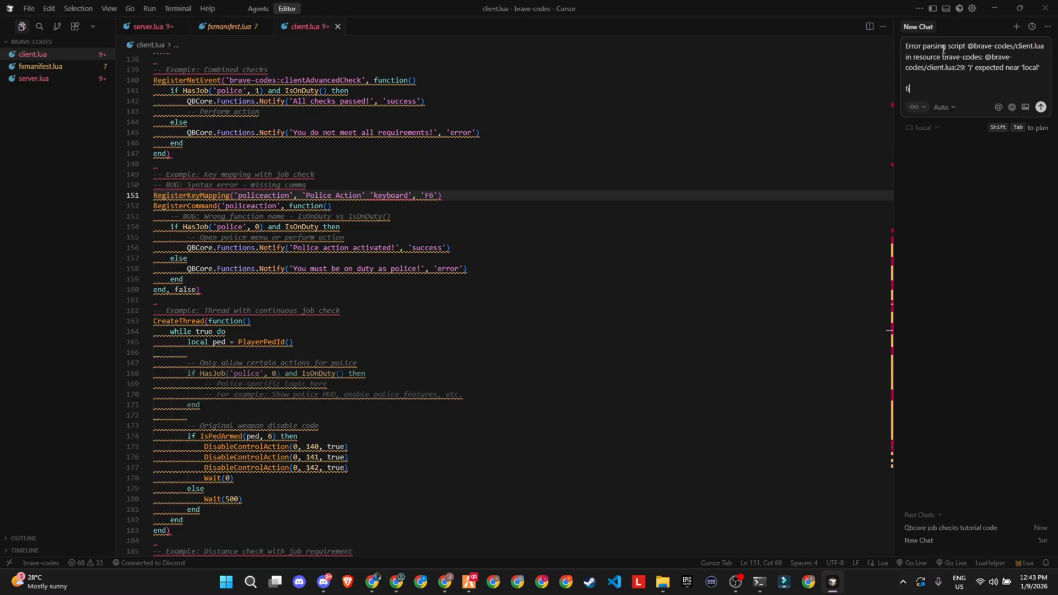
type("ind all of")
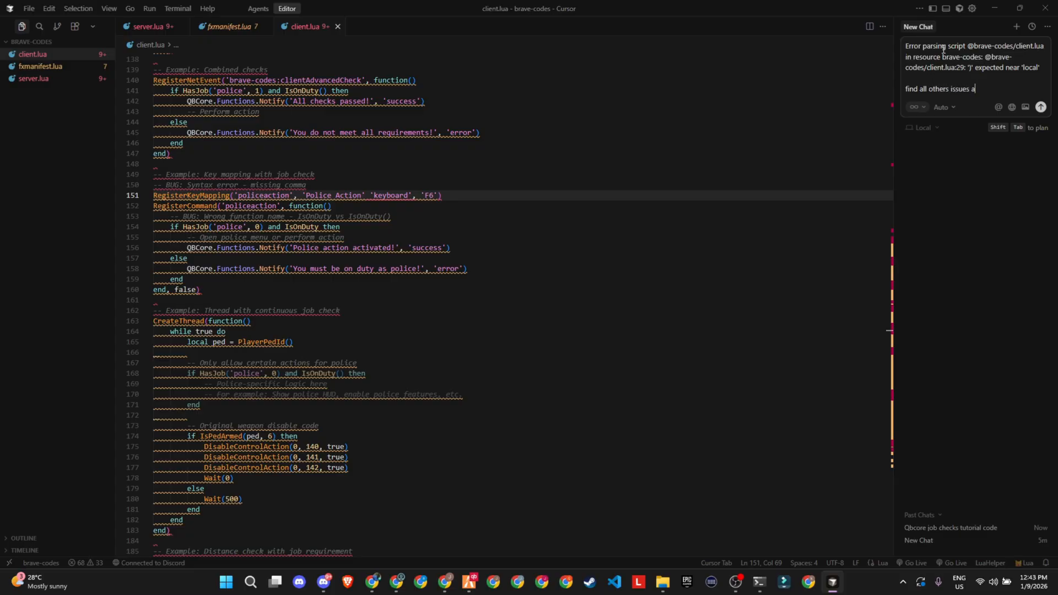
left_click(1041, 106)
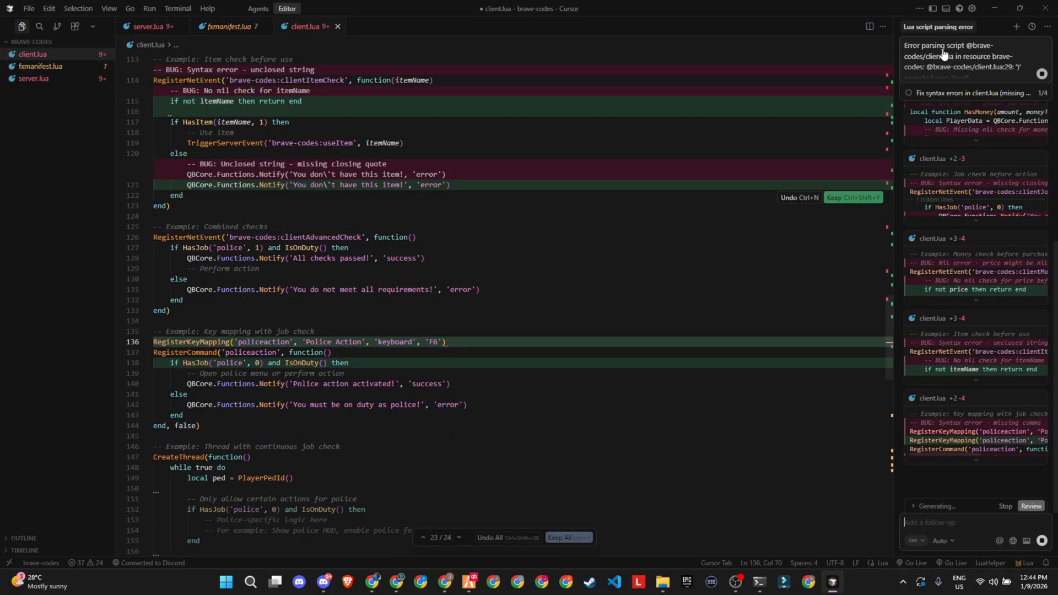
Step: Scroll the chat as the agent writes syntax and nil-check fixes for client.lua and server.lua
scroll("down", 3)
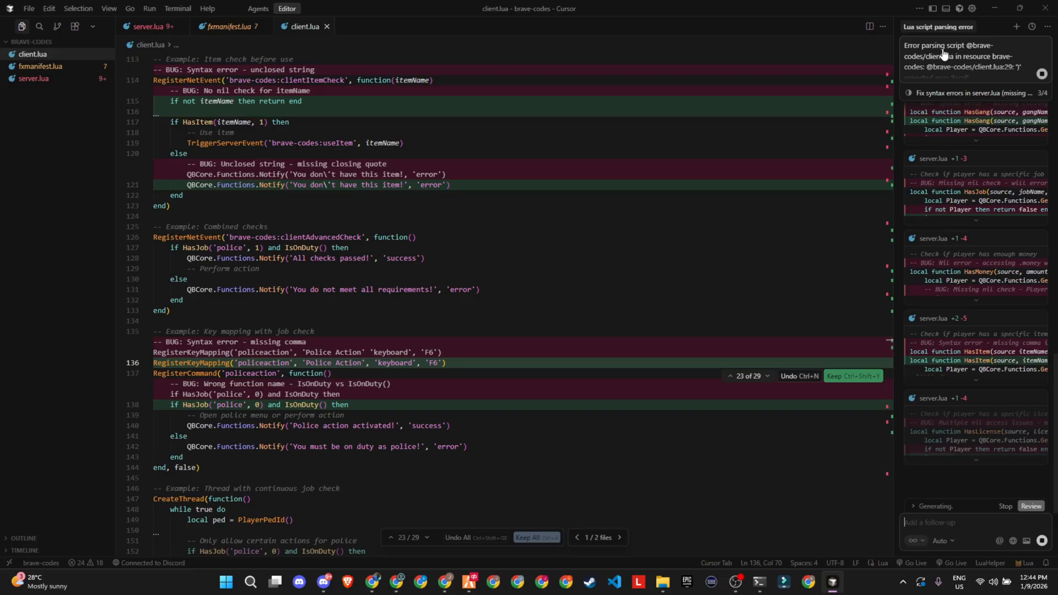
scroll("down", 3)
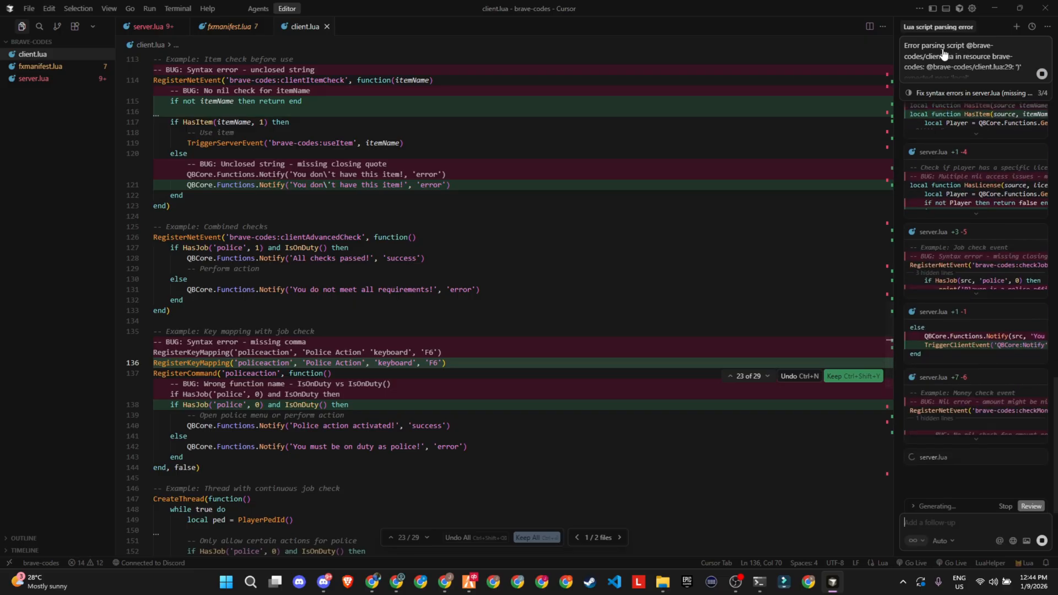
scroll("down", 3)
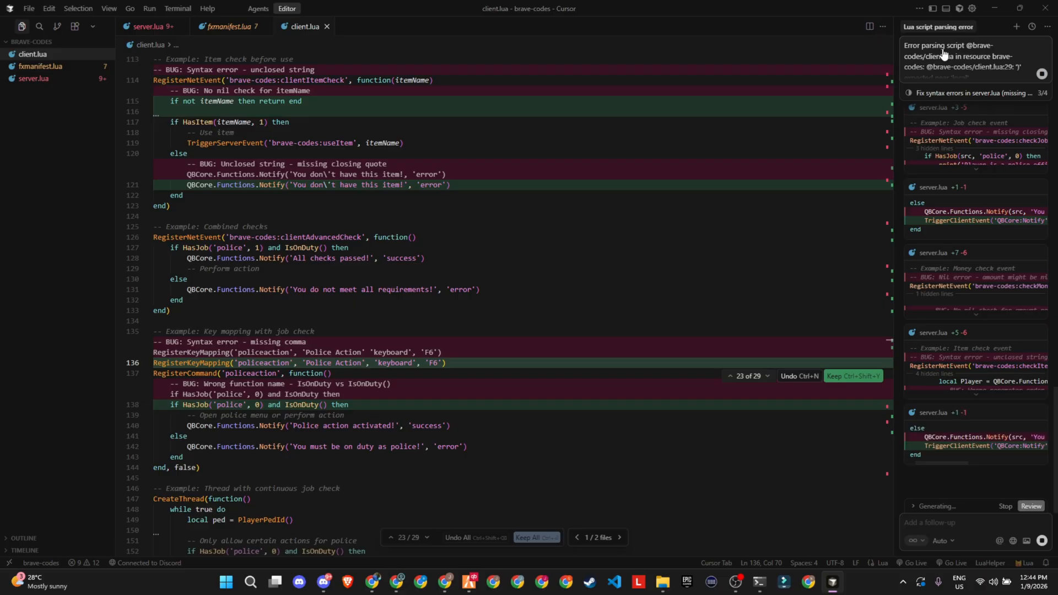
scroll("down", 3)
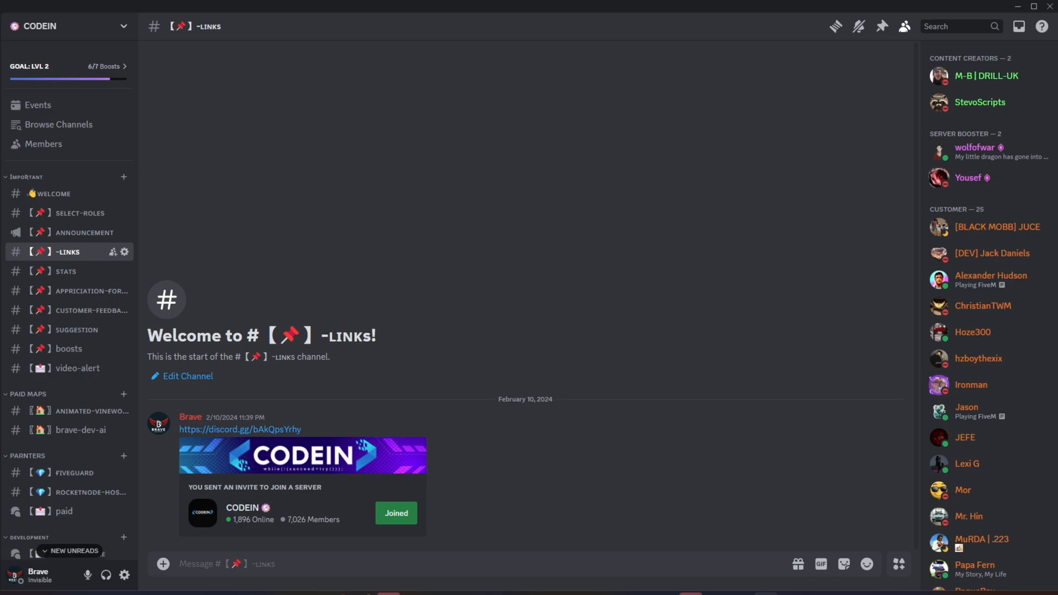
Step: Browse the chat-gpt, logo-gpt and discord-template channels, then view the client-code forum of FiveM posts
left_click(72, 401)
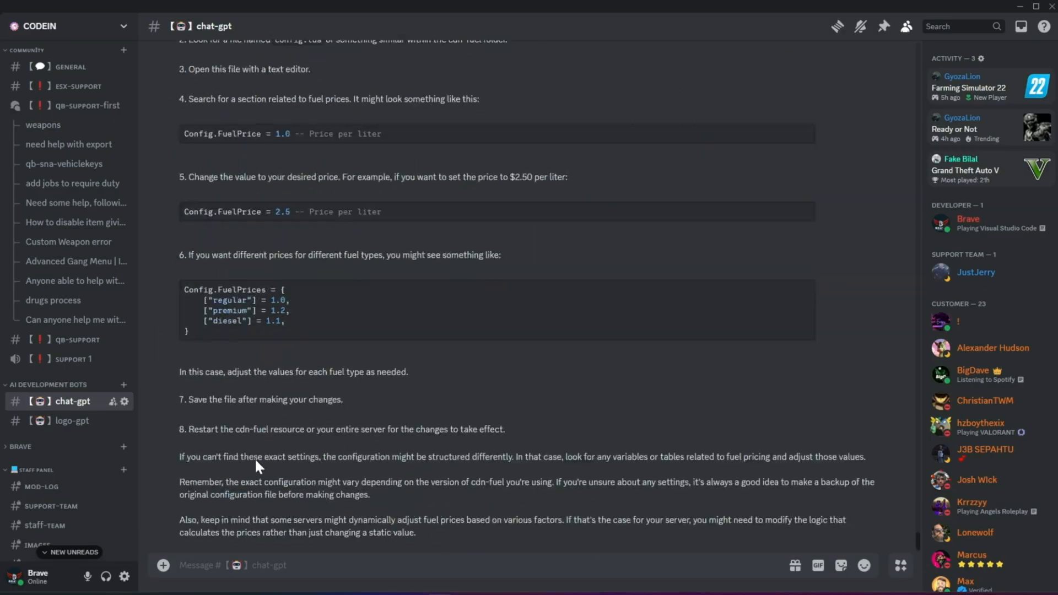
scroll("up", 3)
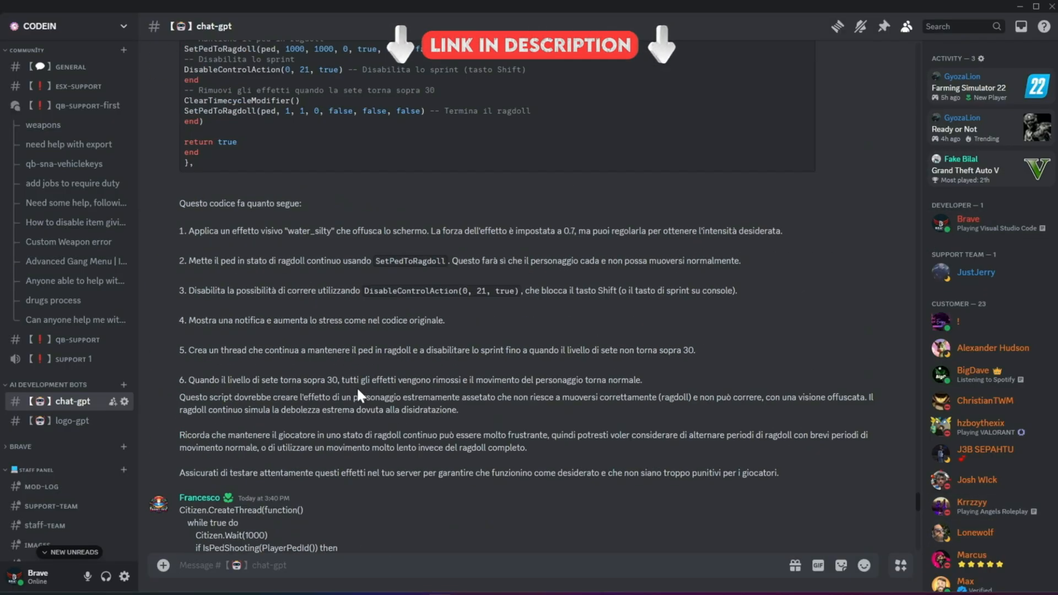
left_click(72, 421)
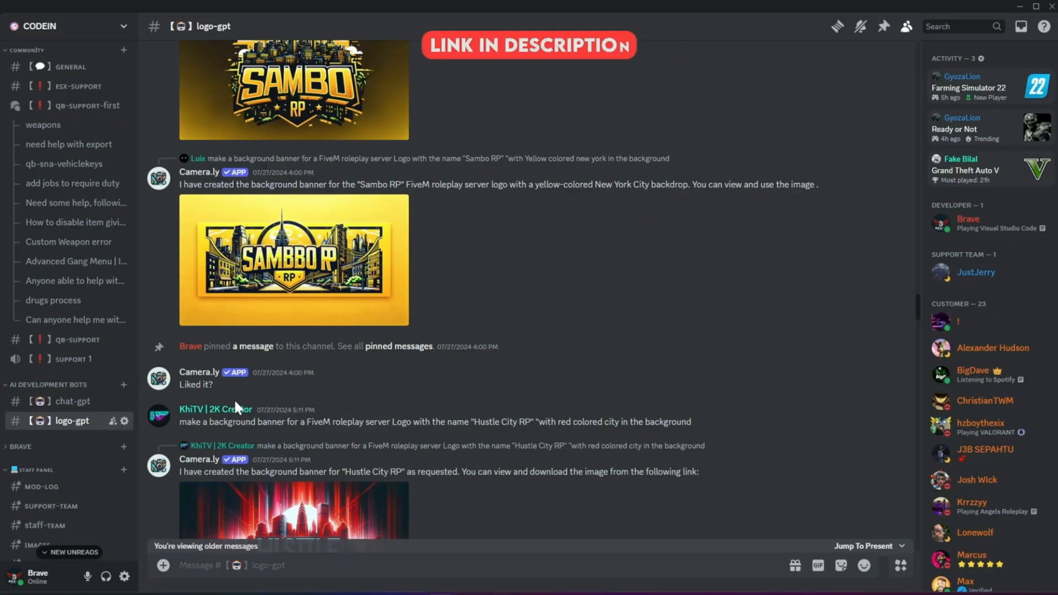
scroll("down", 3)
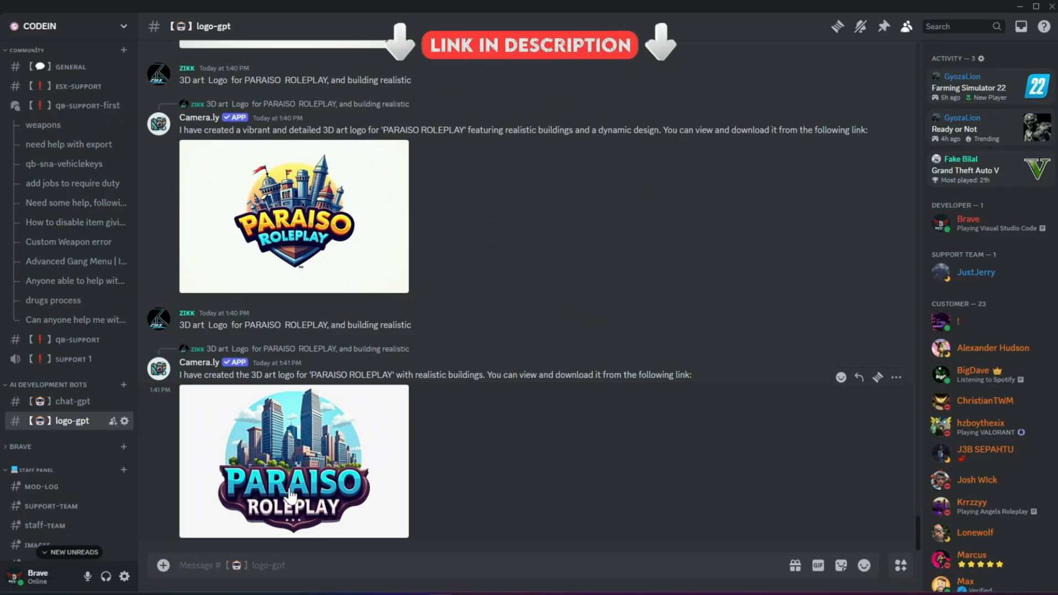
scroll("up", 3)
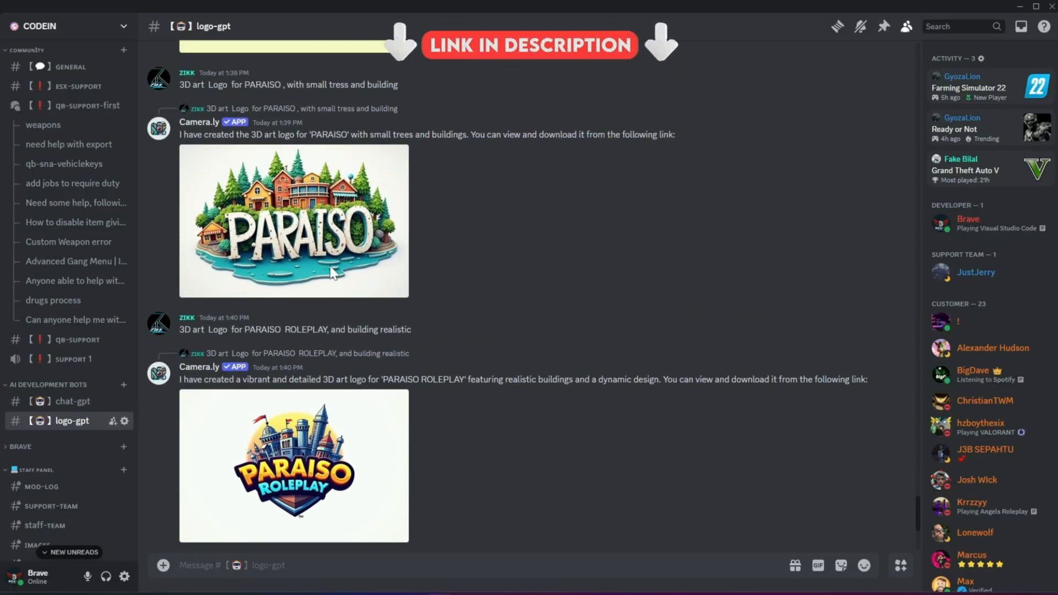
scroll("up", 3)
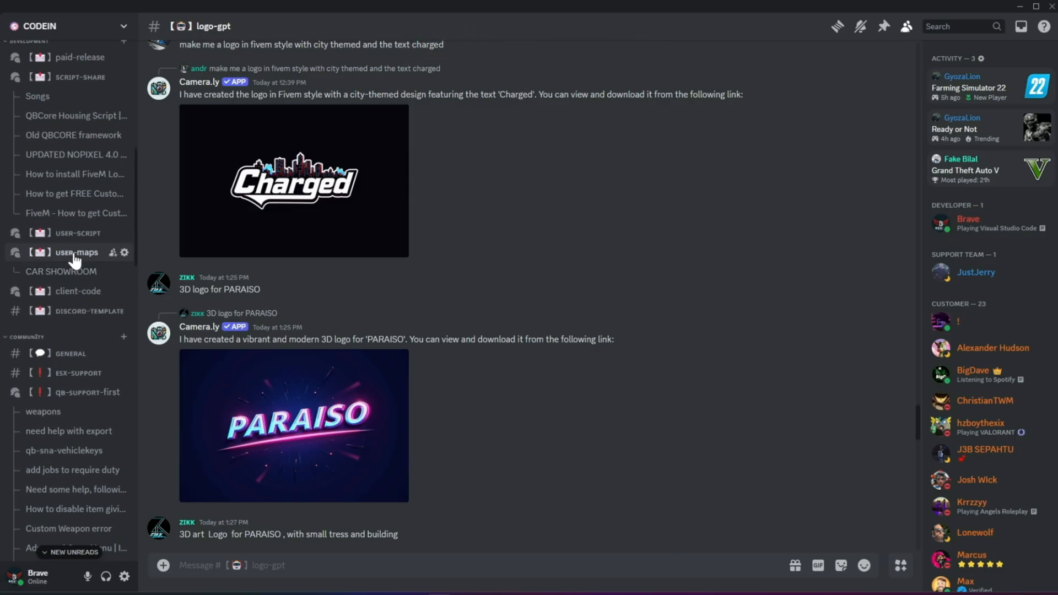
left_click(87, 310)
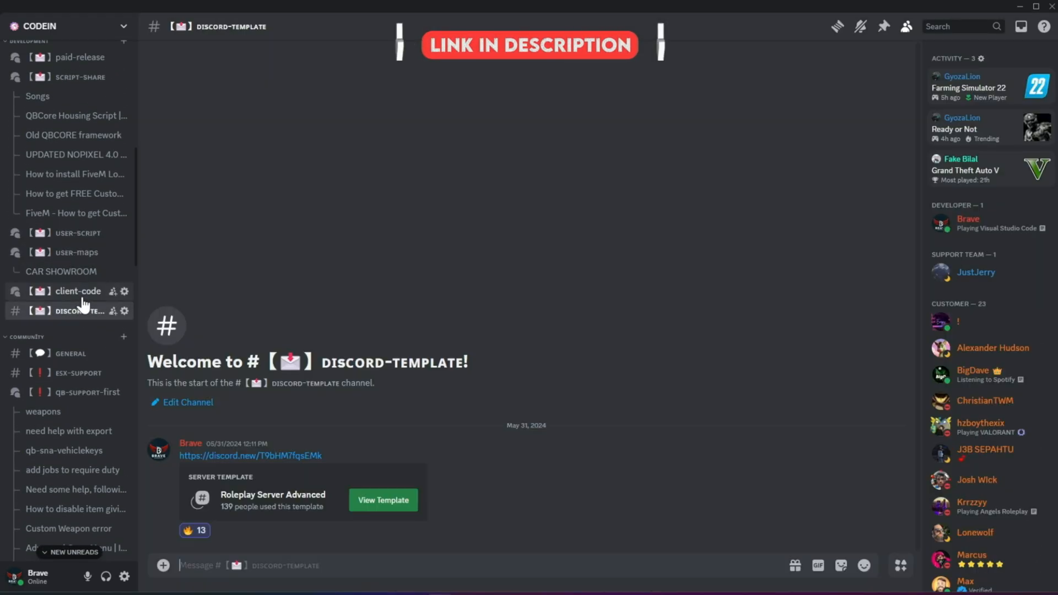
left_click(78, 291)
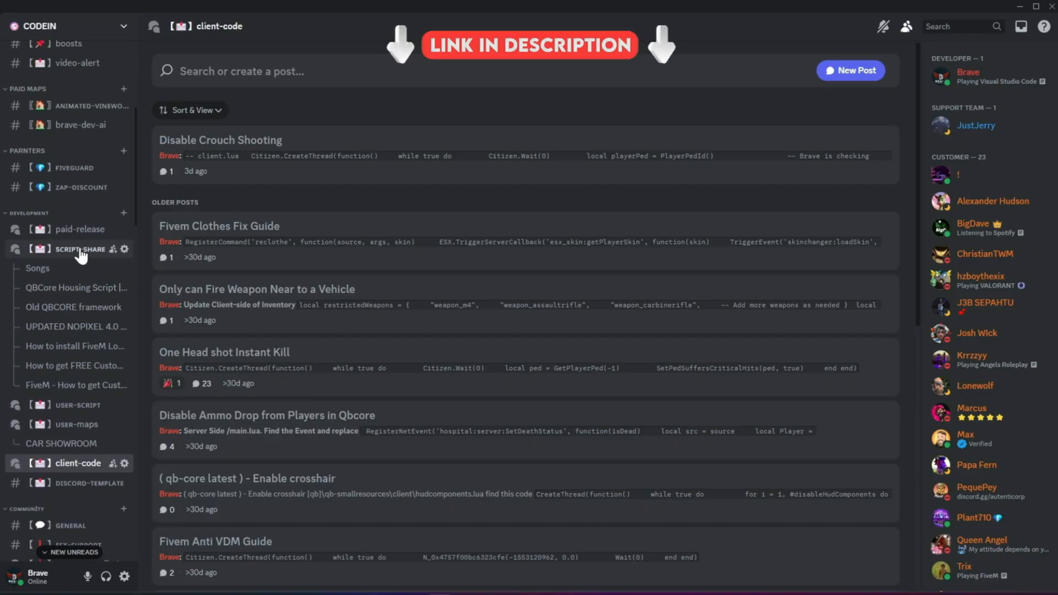